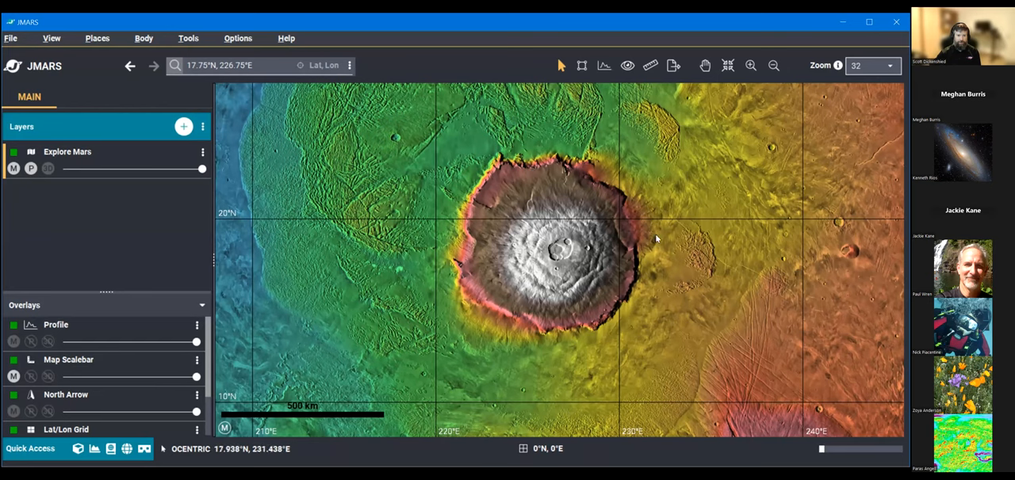
mouse_move(808, 261)
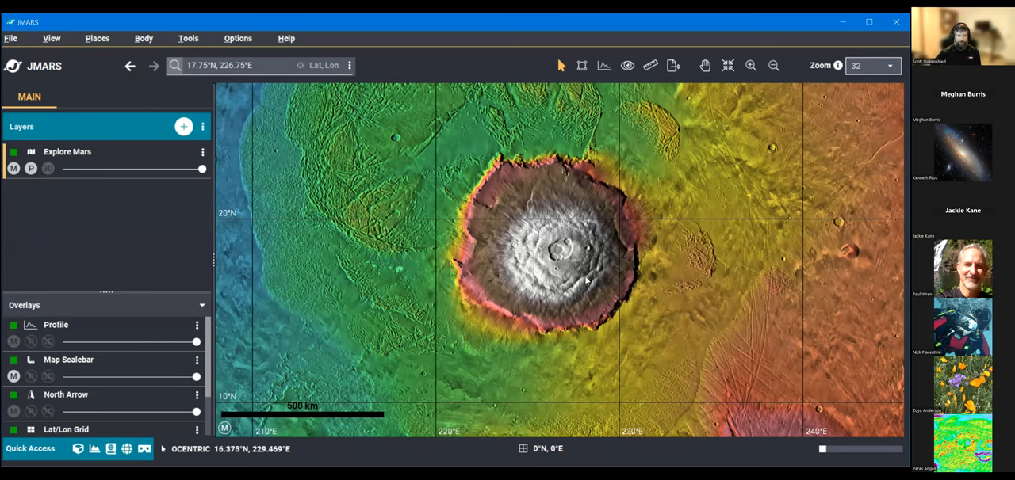
mouse_move(700, 343)
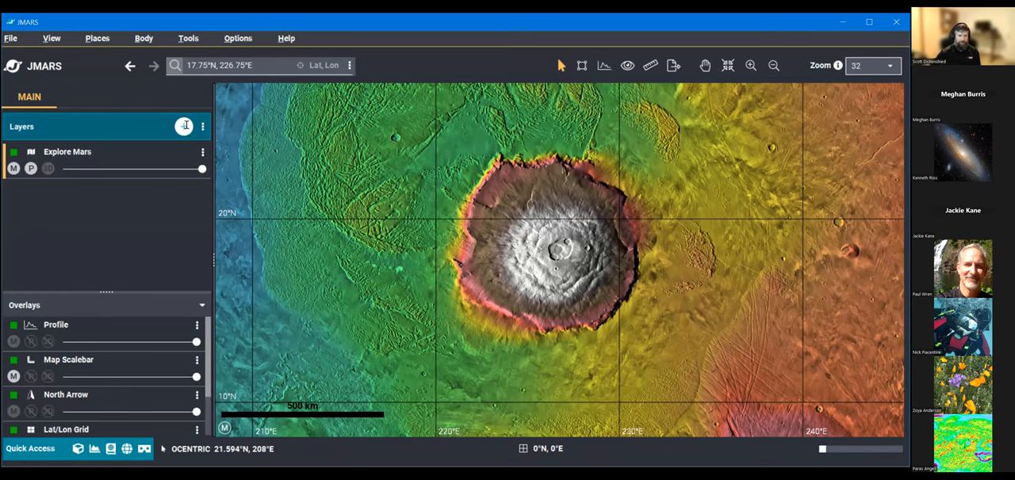
- Search 'numeric' in the add-layer dialog to add the MOLA 128ppd Numeric Elevation layer
left_click(184, 126)
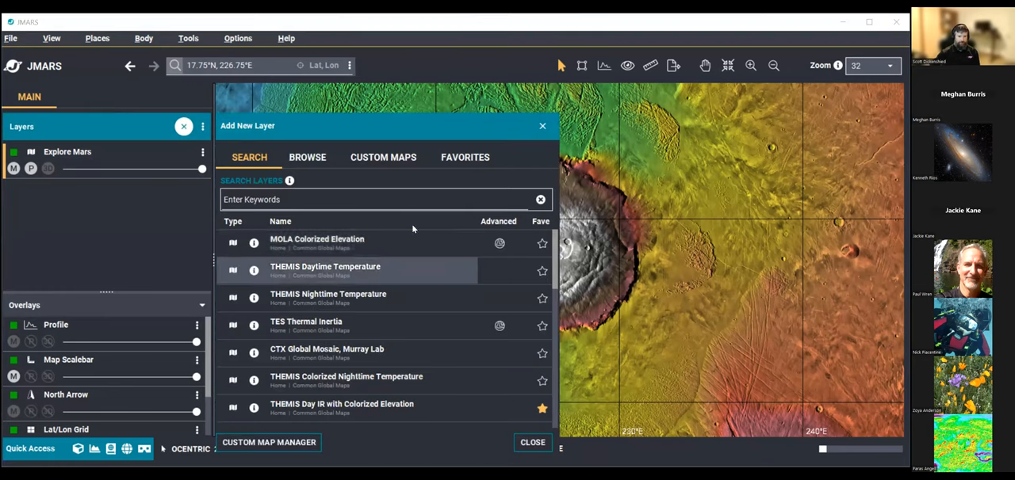
type("n")
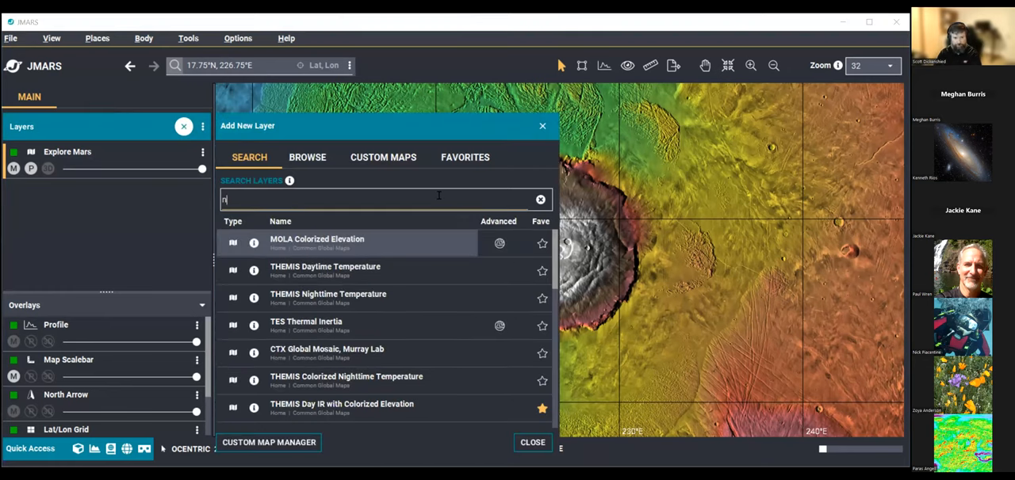
type("umeric")
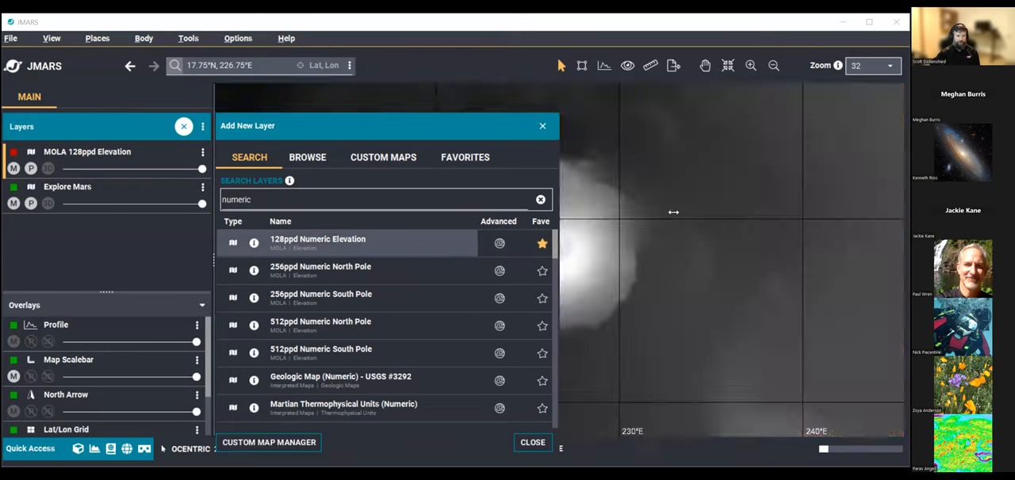
left_click(532, 443)
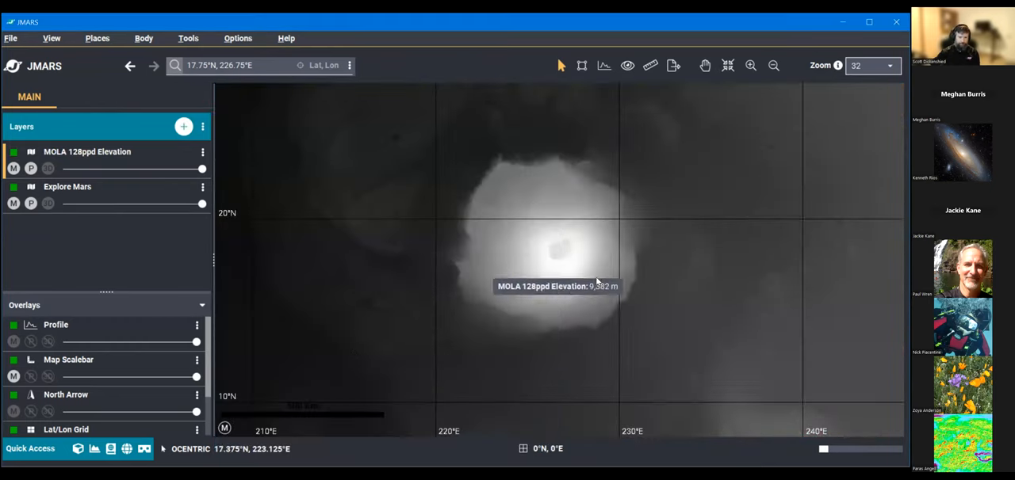
mouse_move(298, 207)
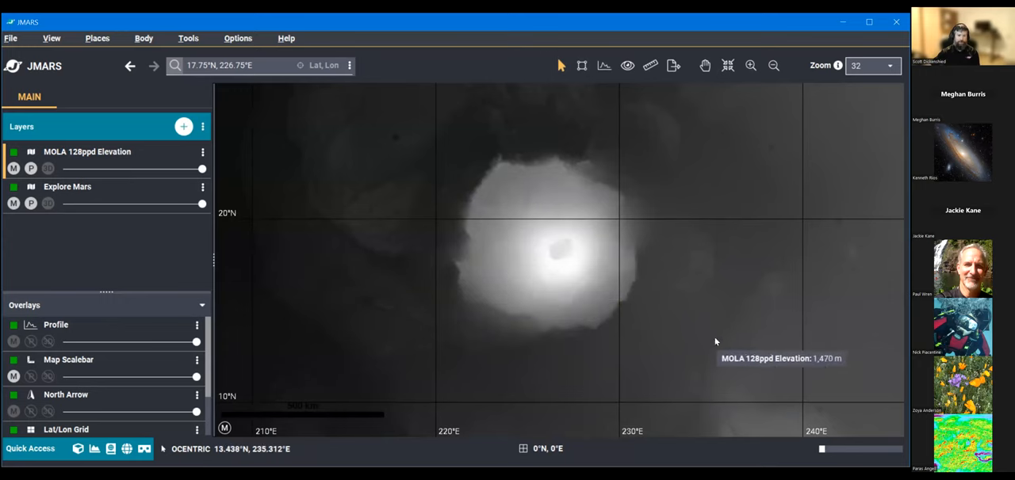
mouse_move(653, 314)
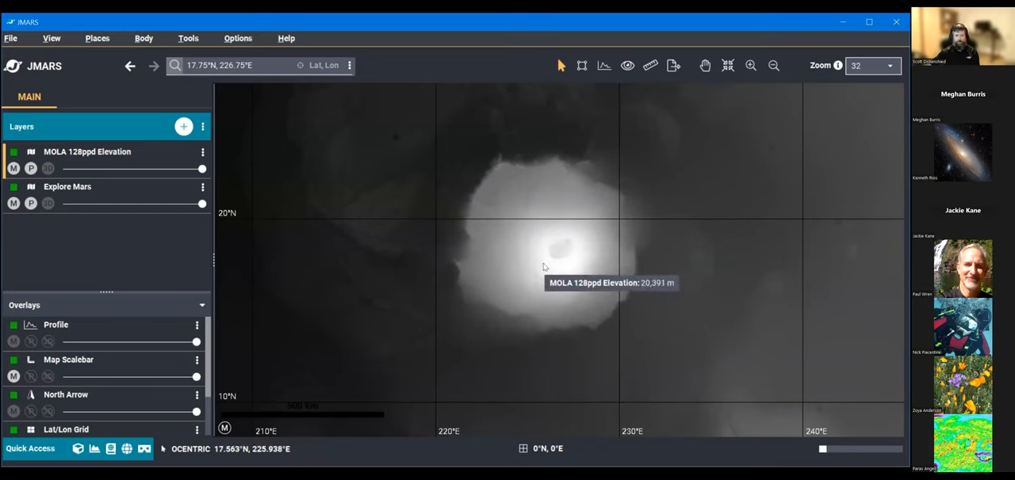
mouse_move(428, 261)
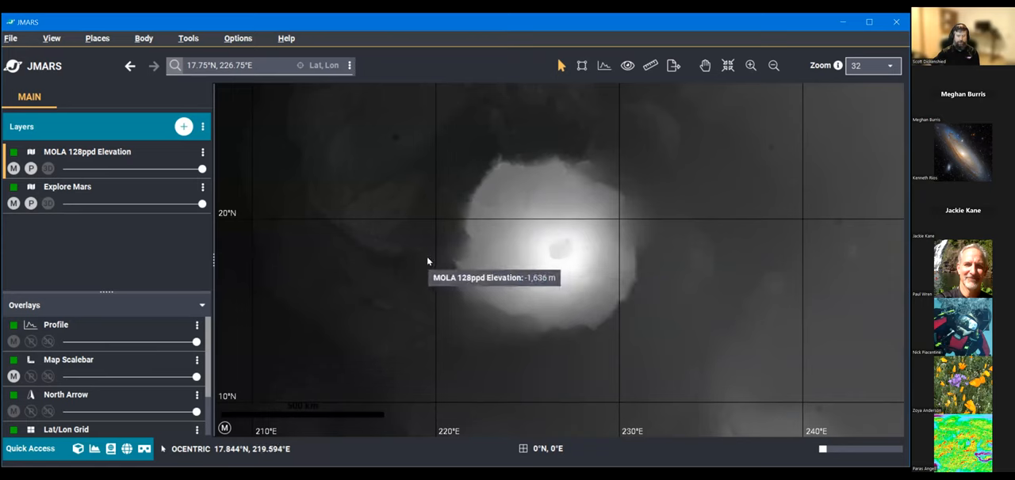
mouse_move(494, 299)
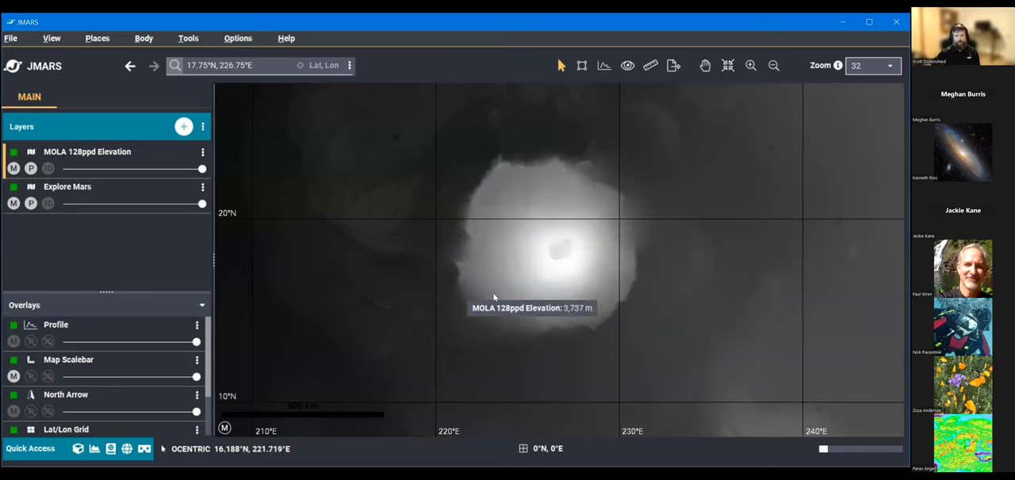
mouse_move(600, 299)
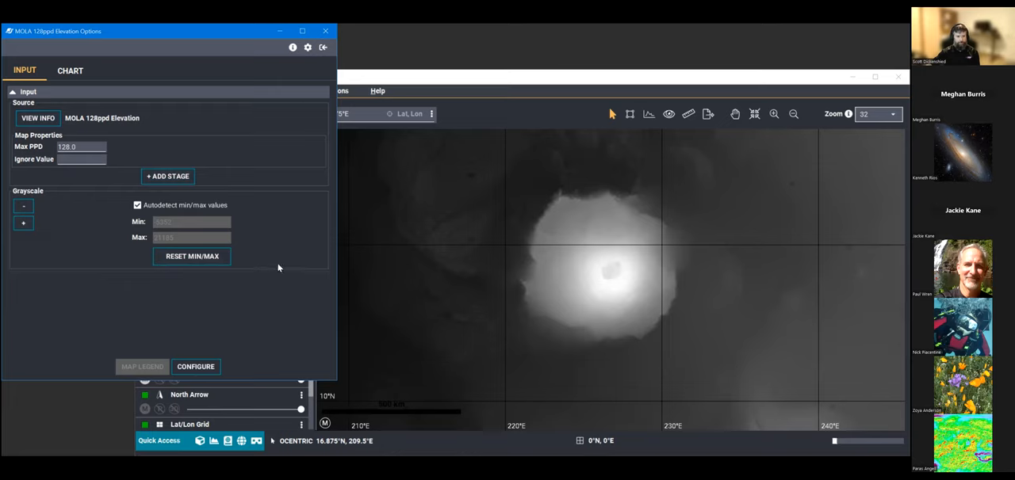
mouse_move(155, 234)
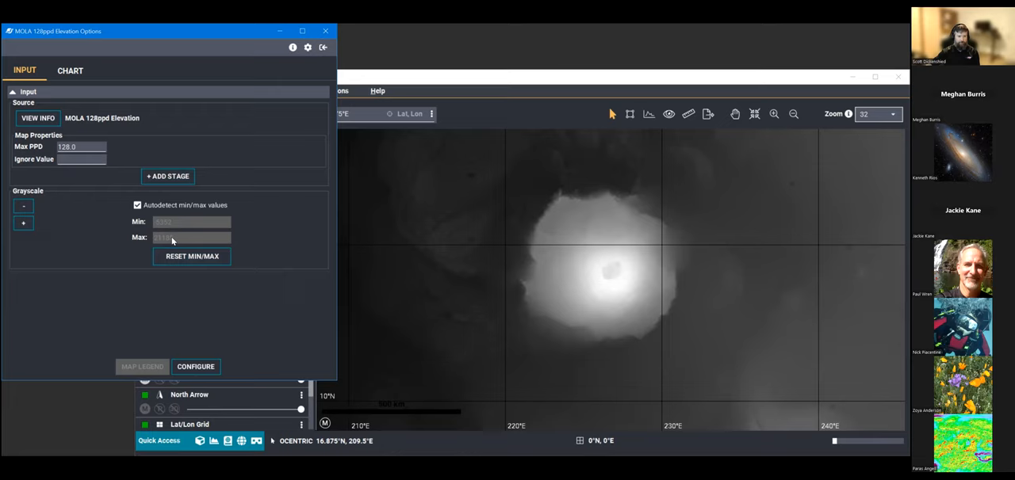
mouse_move(387, 160)
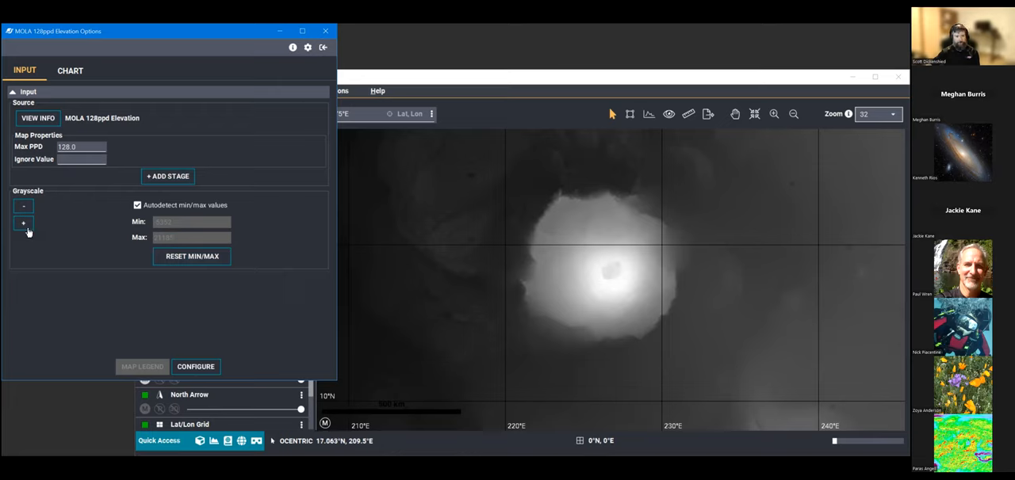
- Double-click the MOLA 128ppd Elevation layer to show its Options window with grayscale settings
left_click(22, 223)
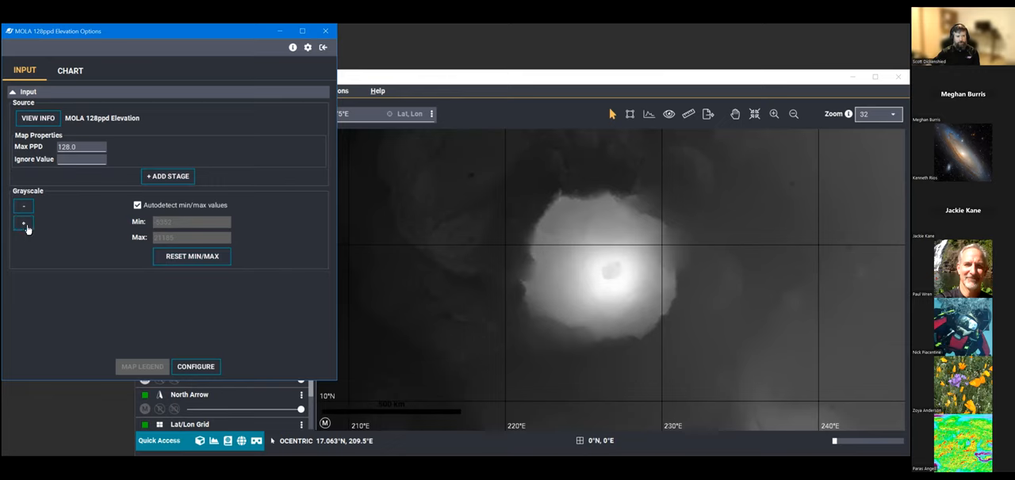
left_click(24, 222)
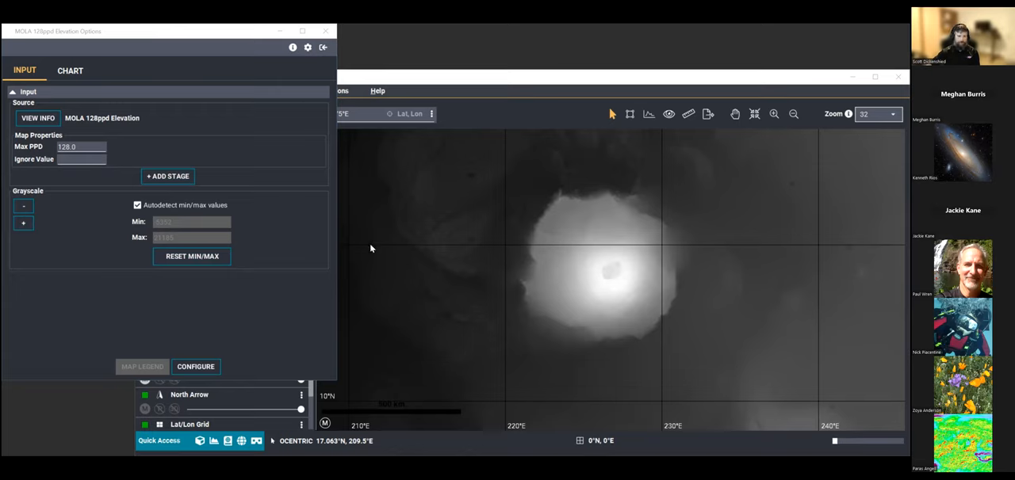
- Add a Color Stretcher processing stage to the elevation layer
left_click(169, 176)
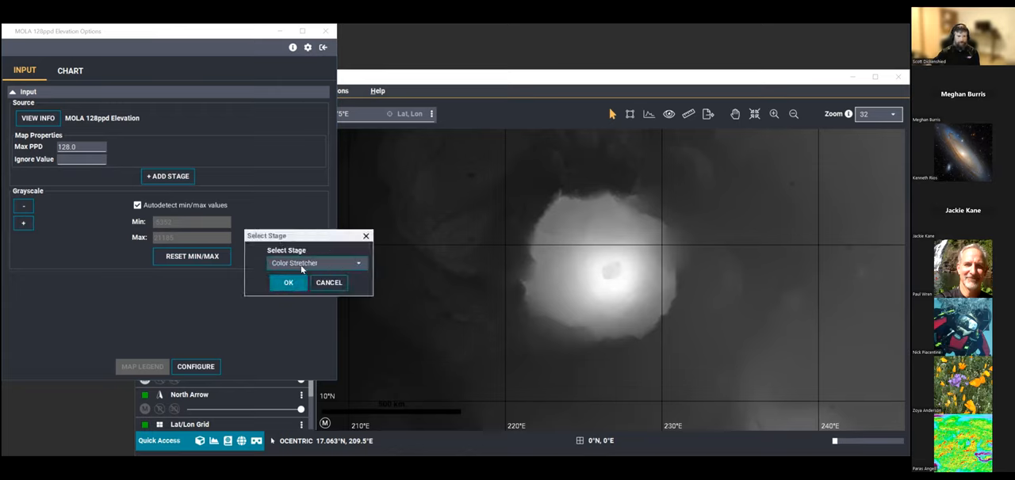
left_click(315, 263)
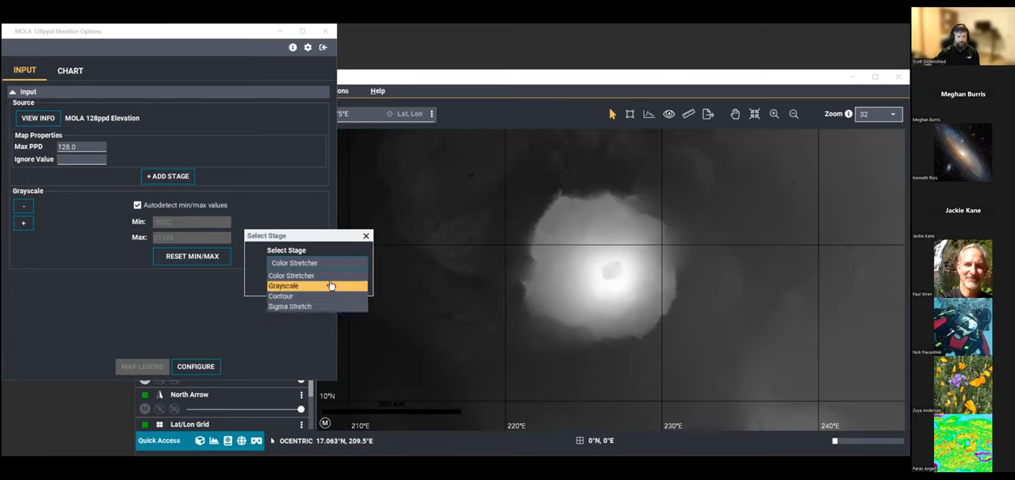
left_click(295, 264)
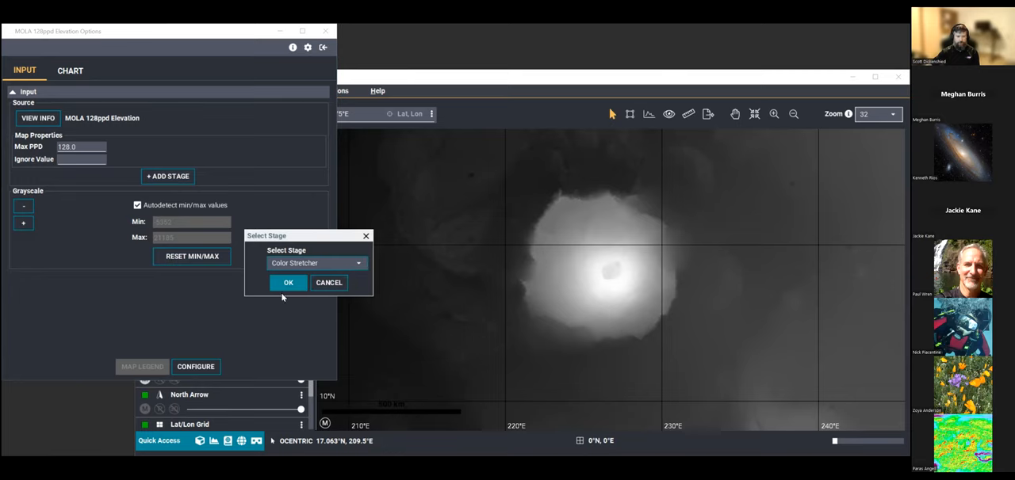
left_click(289, 283)
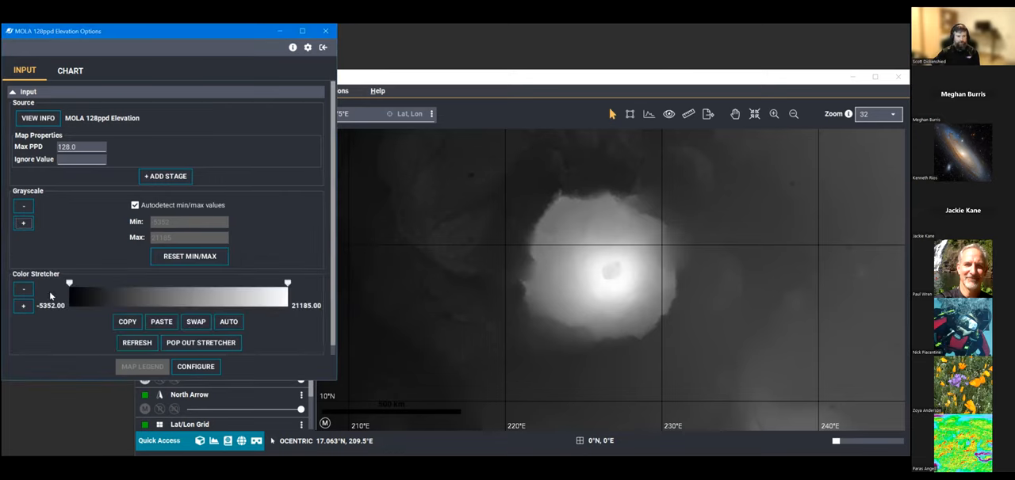
mouse_move(247, 306)
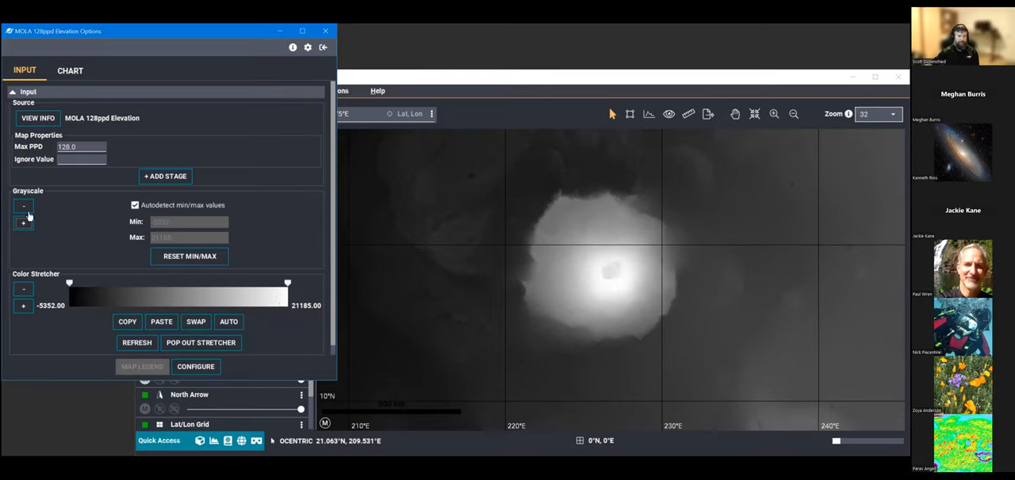
mouse_move(136, 267)
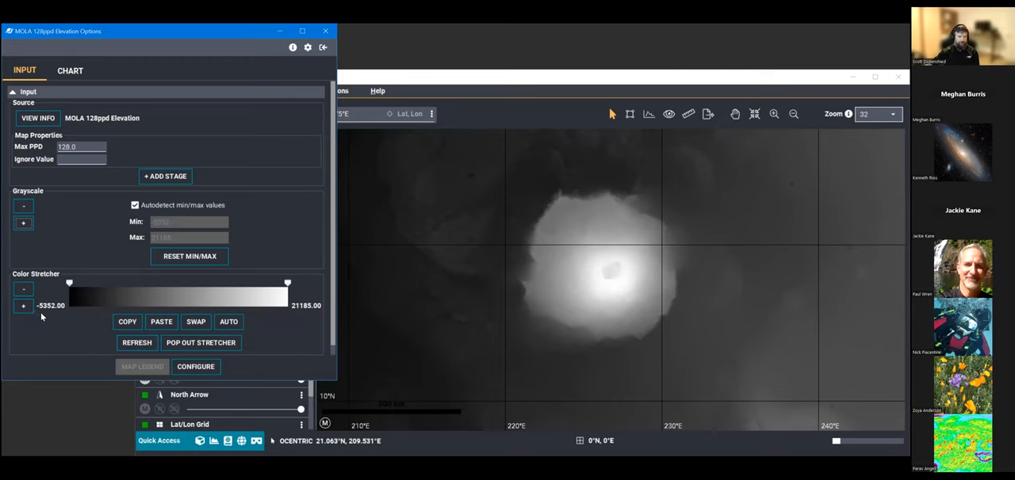
mouse_move(55, 324)
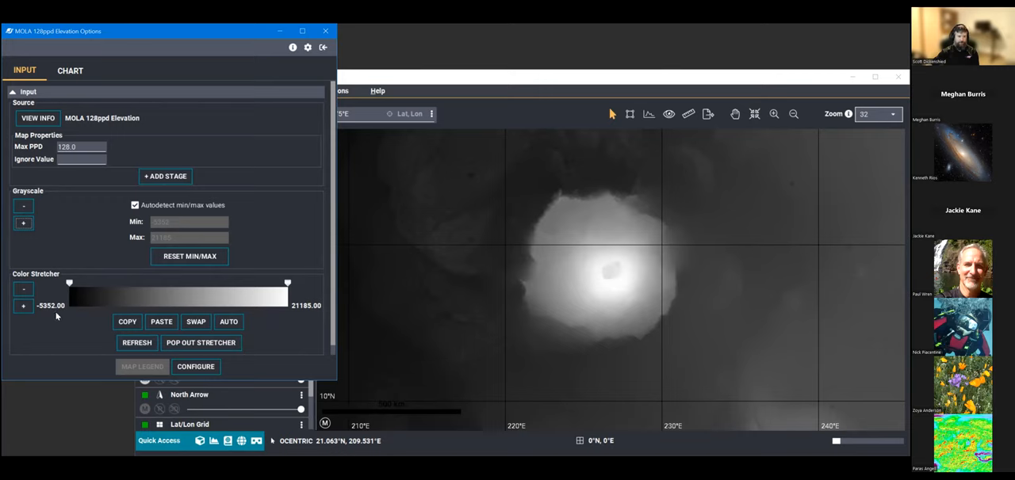
mouse_move(226, 309)
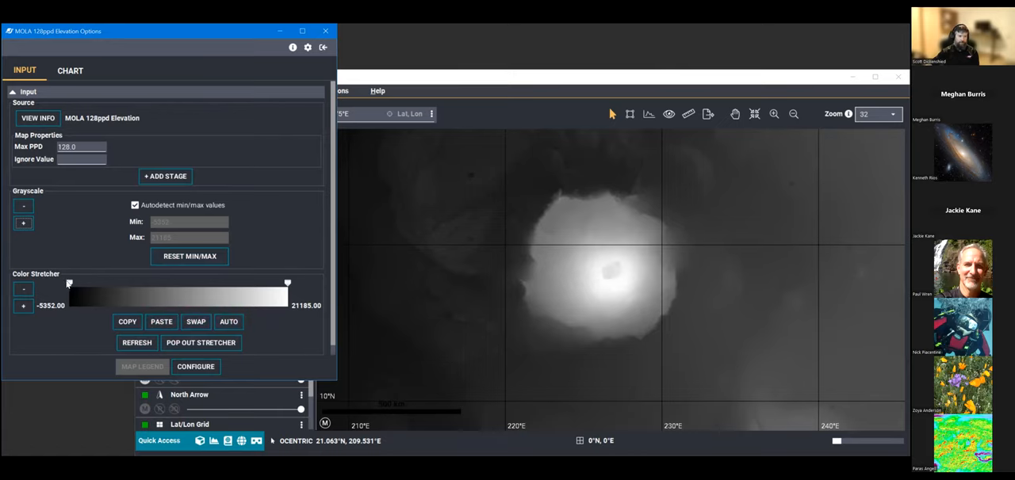
right_click(190, 295)
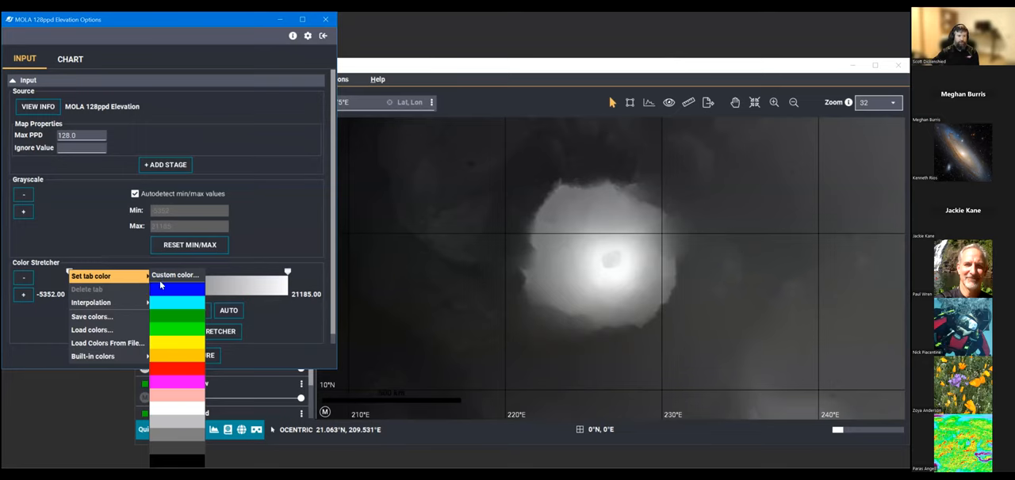
mouse_move(123, 303)
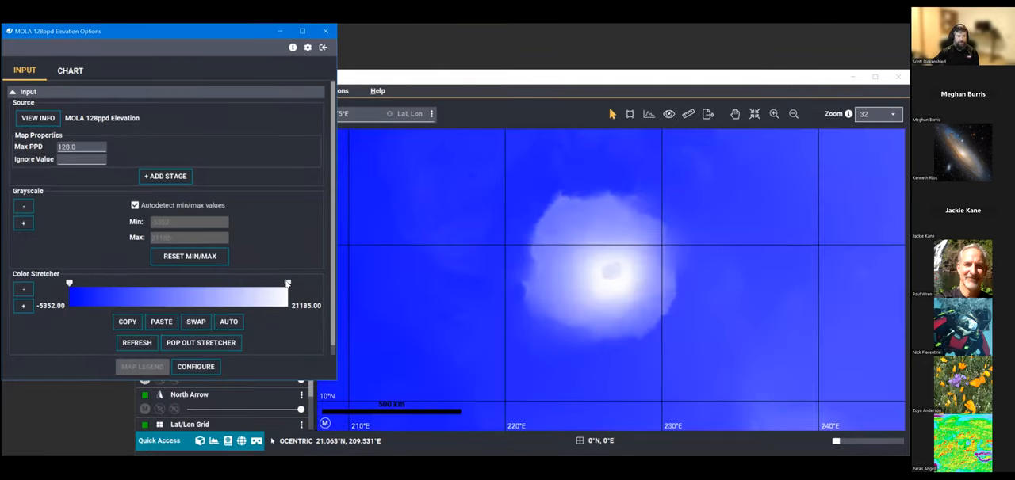
right_click(288, 283)
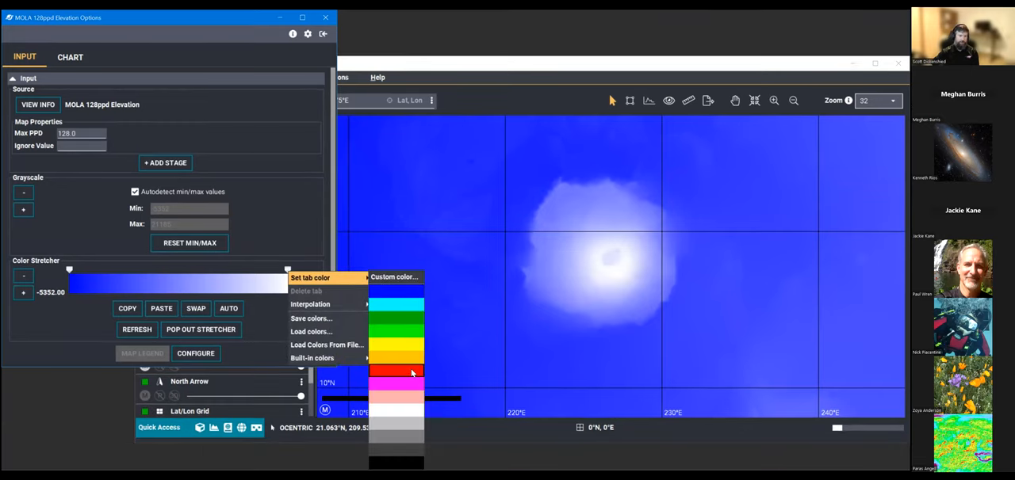
left_click(413, 373)
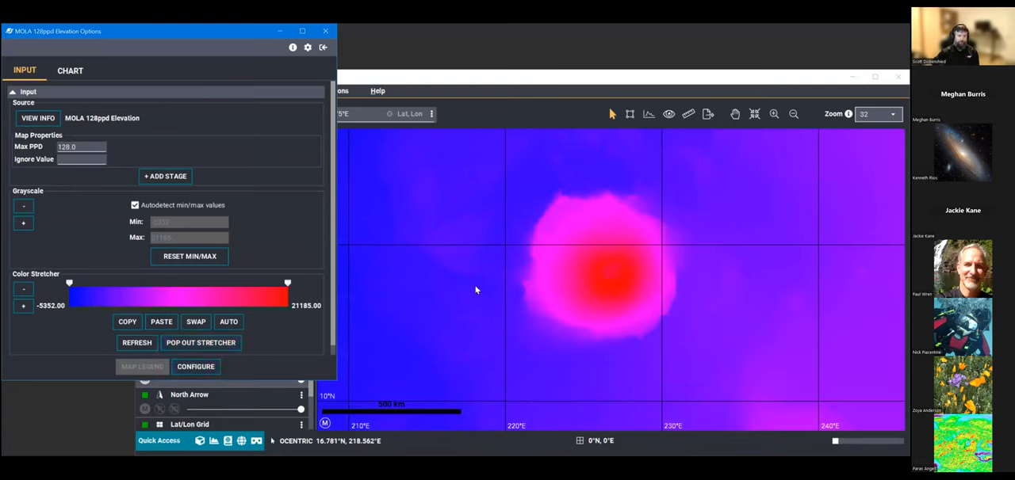
mouse_move(604, 274)
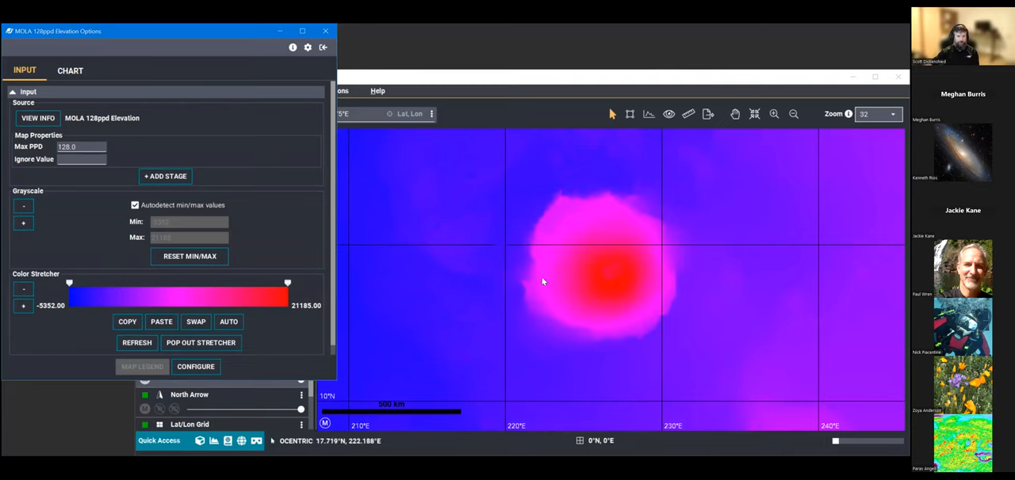
mouse_move(436, 311)
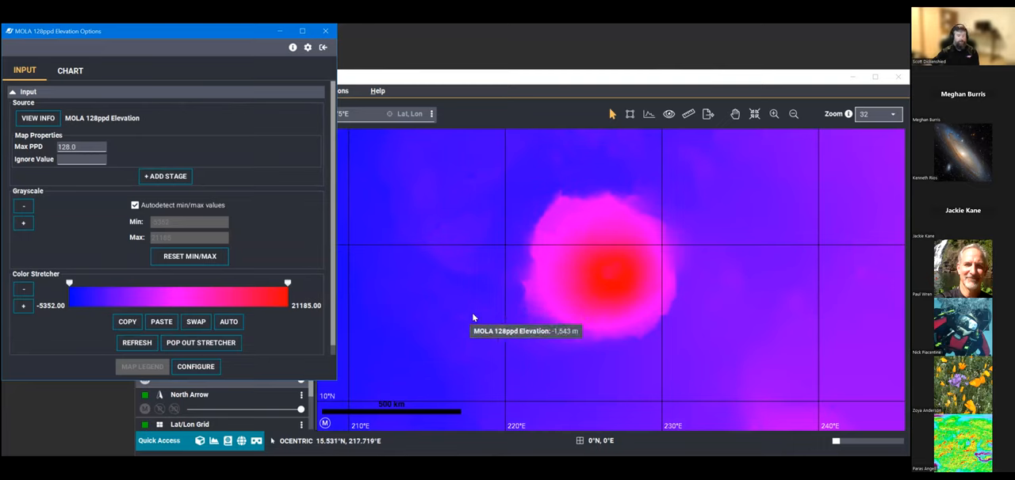
mouse_move(487, 342)
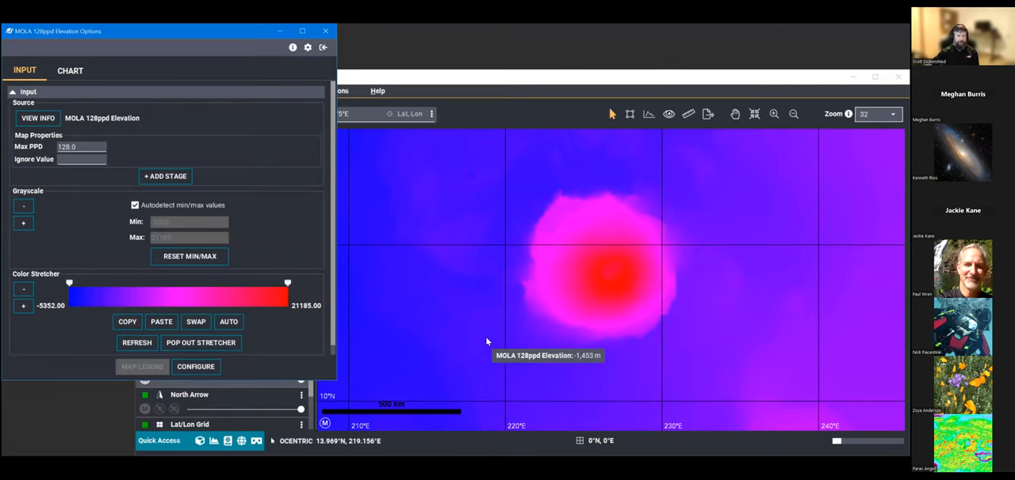
mouse_move(197, 296)
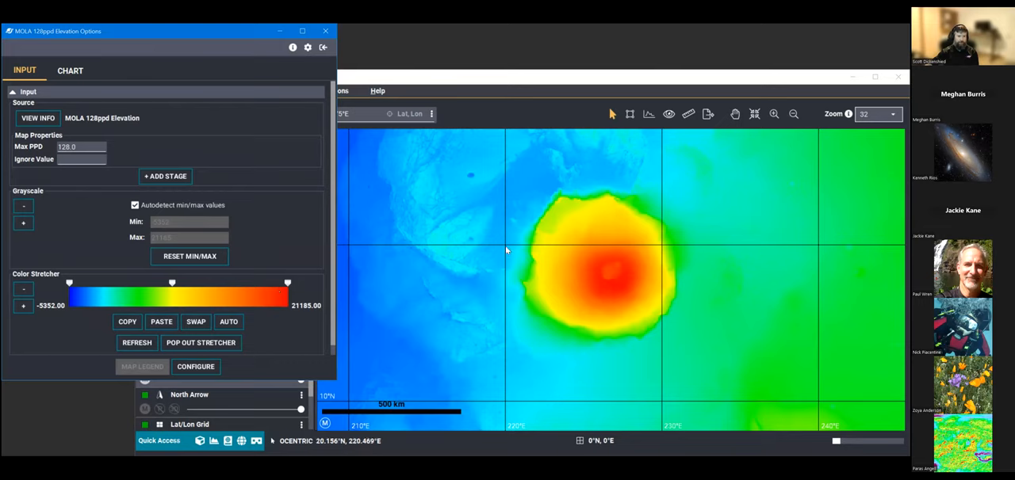
mouse_move(441, 149)
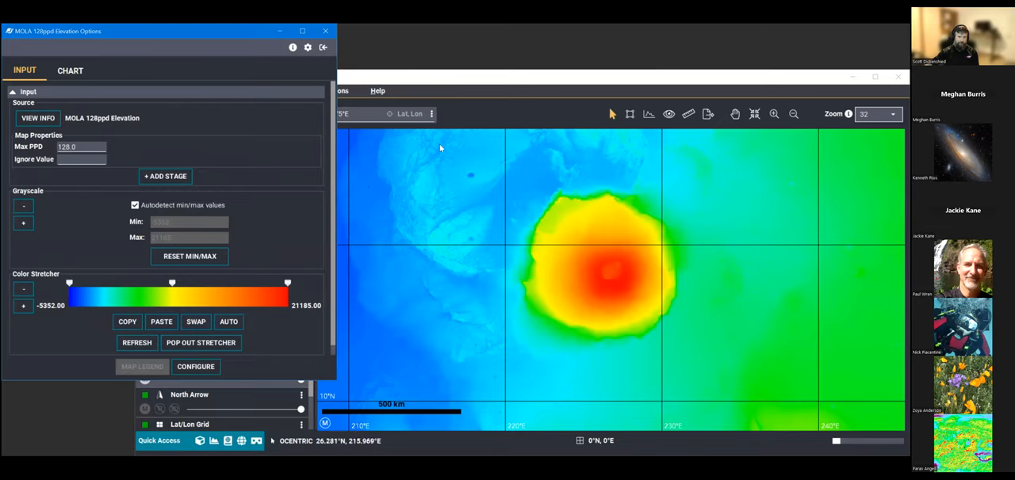
mouse_move(602, 171)
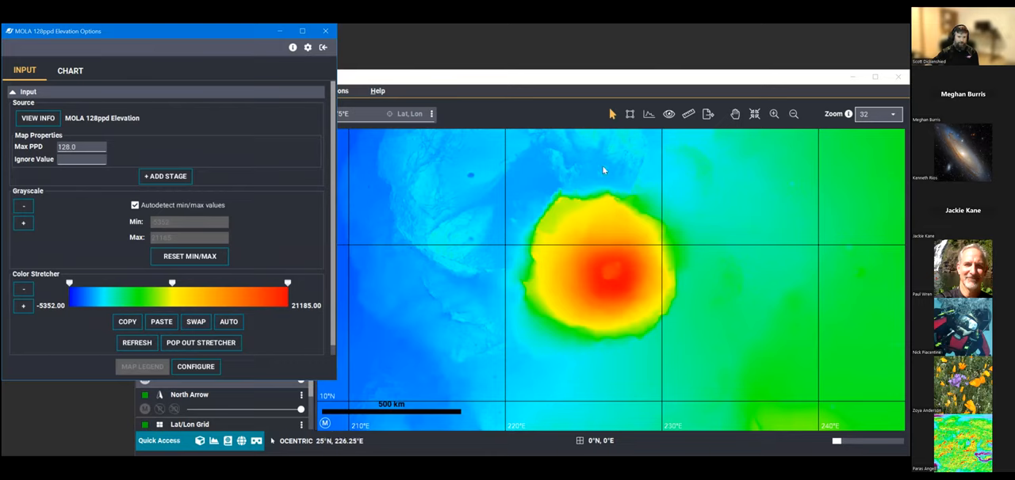
mouse_move(545, 165)
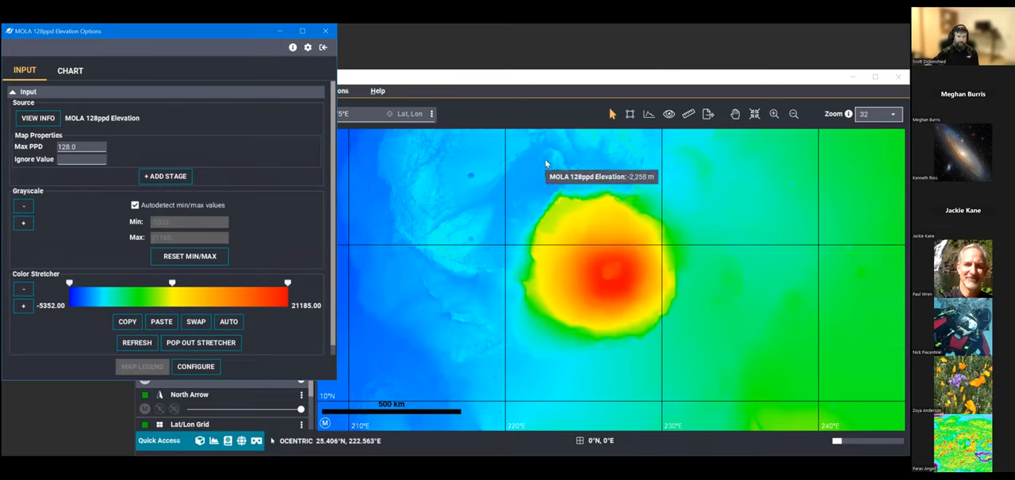
mouse_move(473, 222)
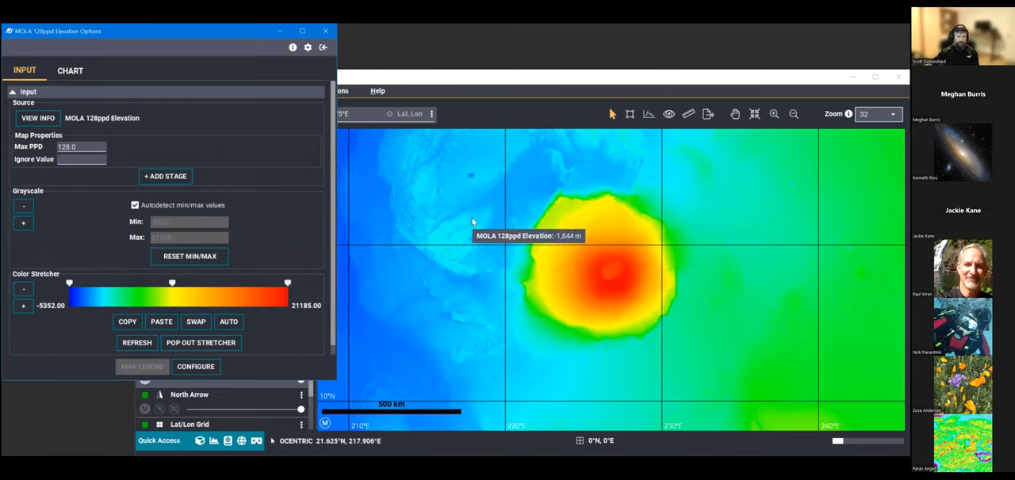
mouse_move(426, 177)
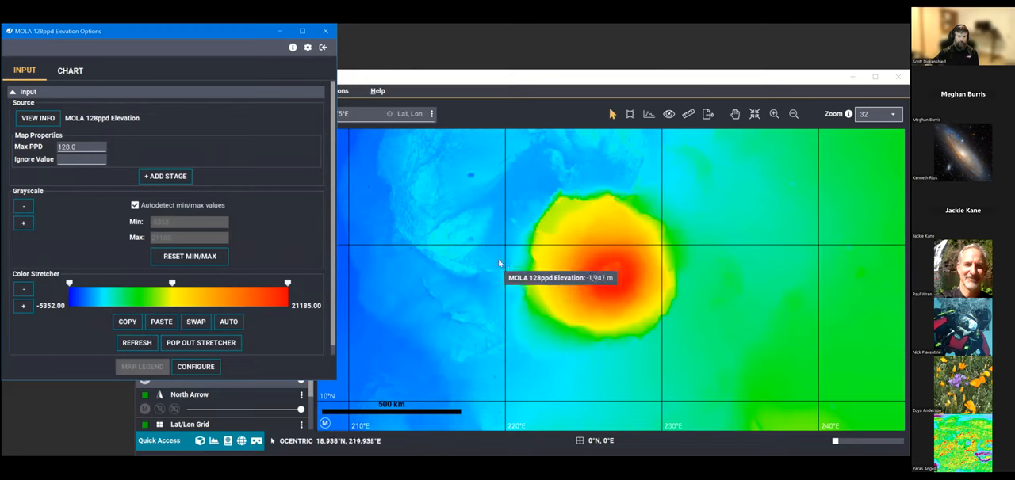
mouse_move(616, 266)
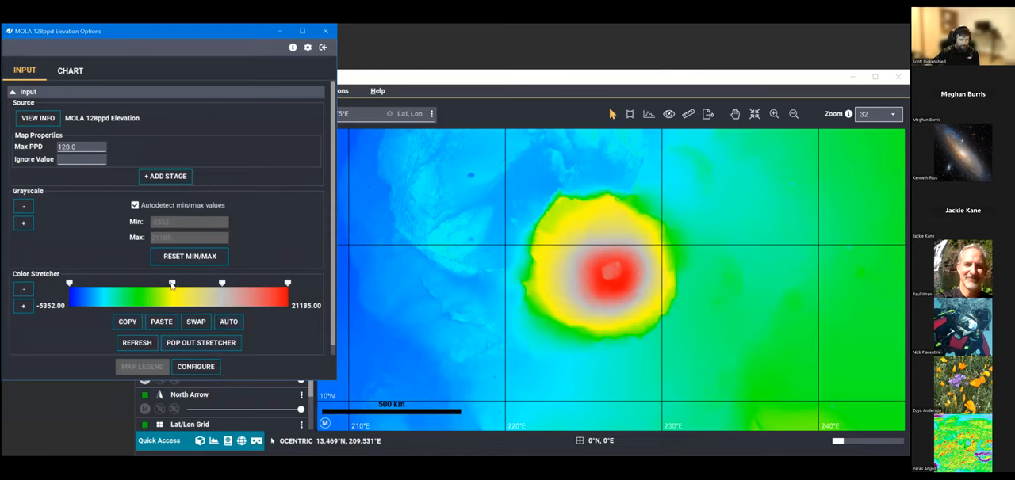
mouse_move(171, 283)
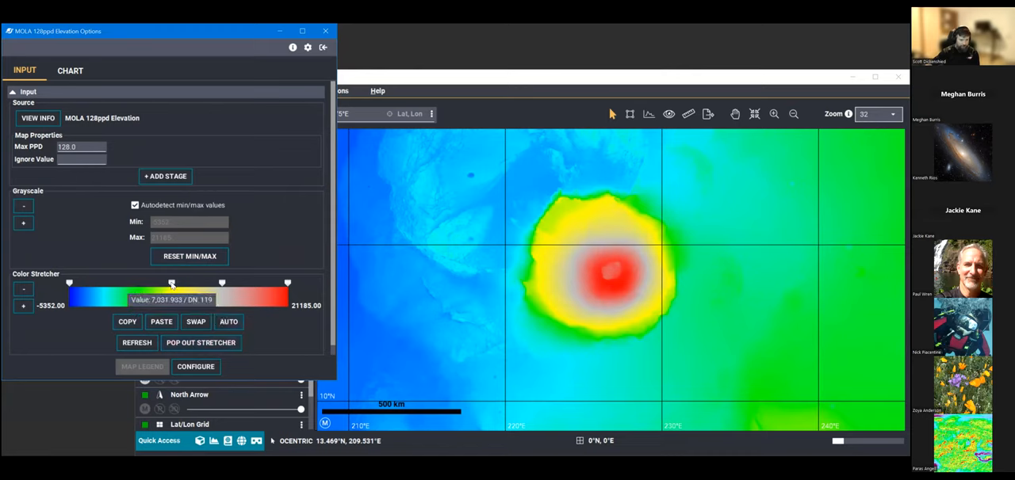
- Nudge the white color stop to settle near 7,000 m elevation
left_click_drag(172, 282, 168, 282)
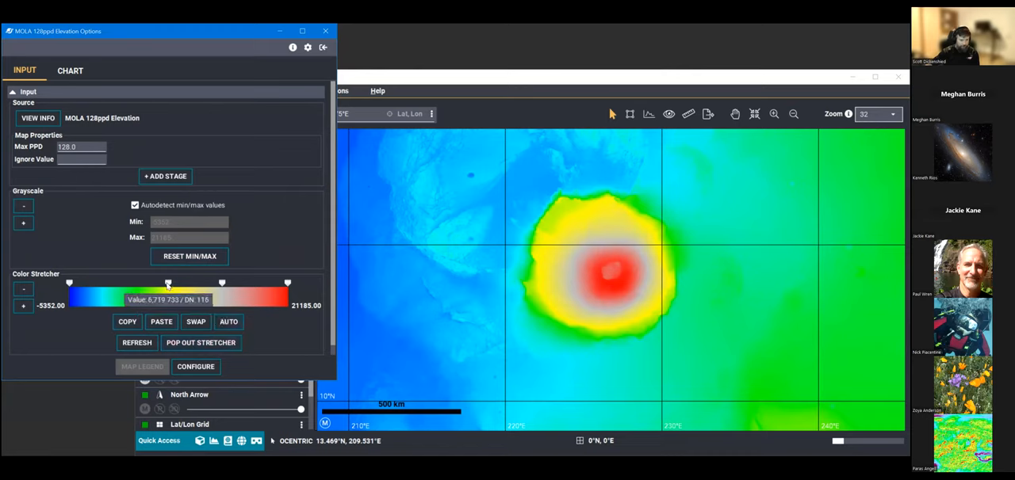
left_click_drag(169, 282, 171, 283)
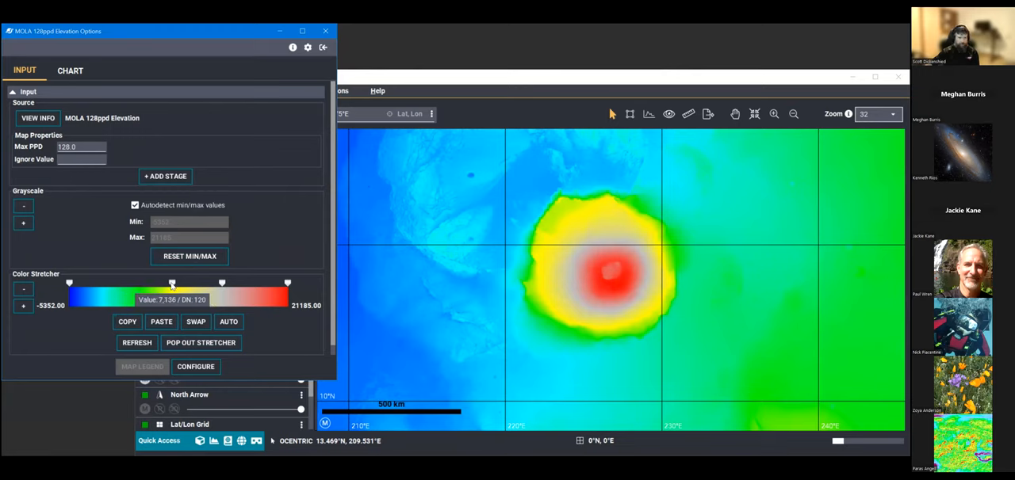
left_click_drag(172, 283, 169, 282)
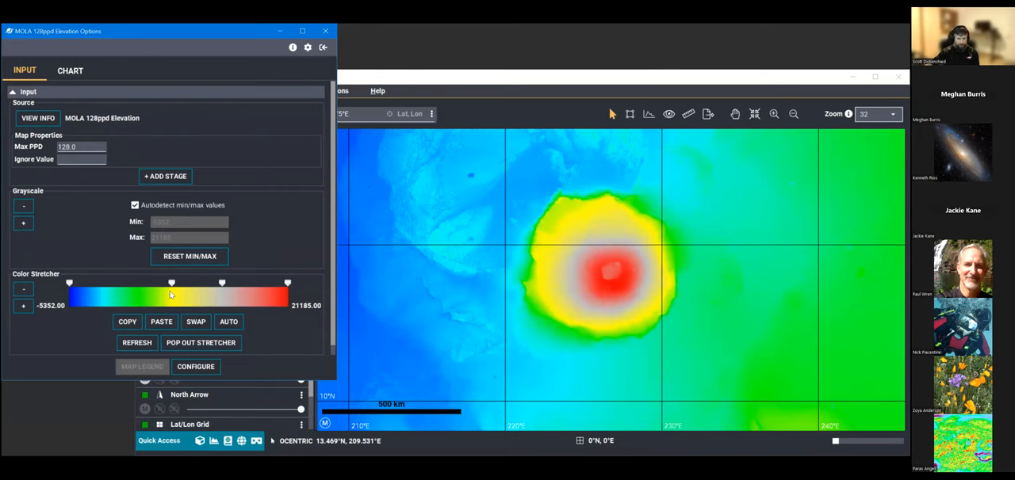
mouse_move(235, 282)
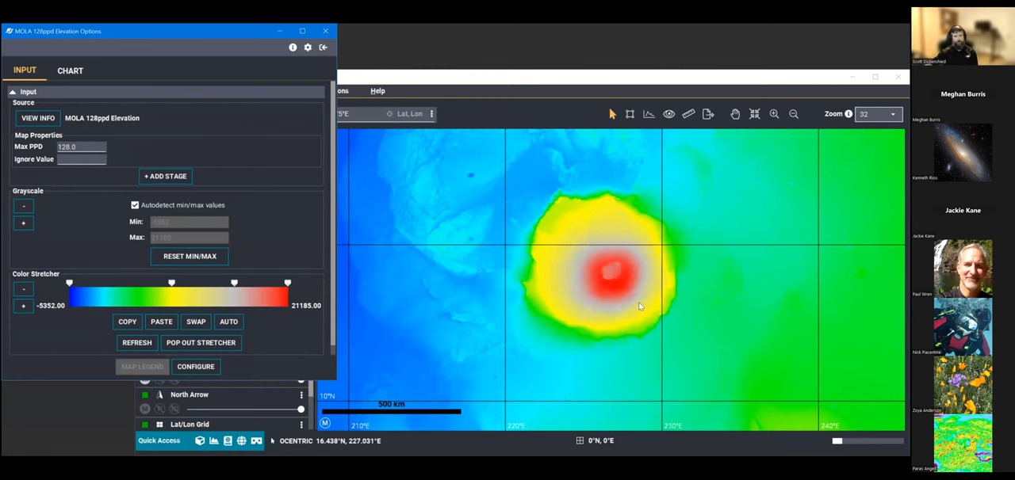
mouse_move(605, 341)
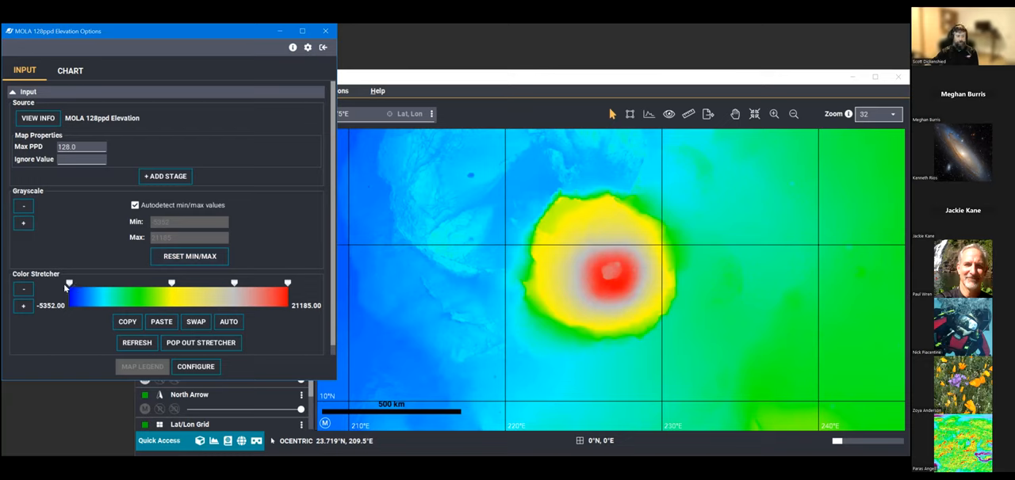
mouse_move(208, 300)
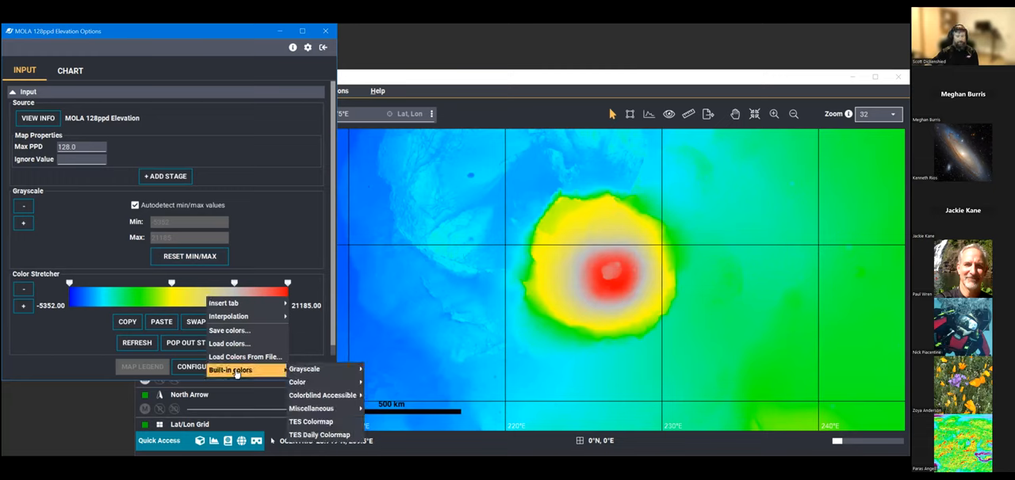
mouse_move(273, 375)
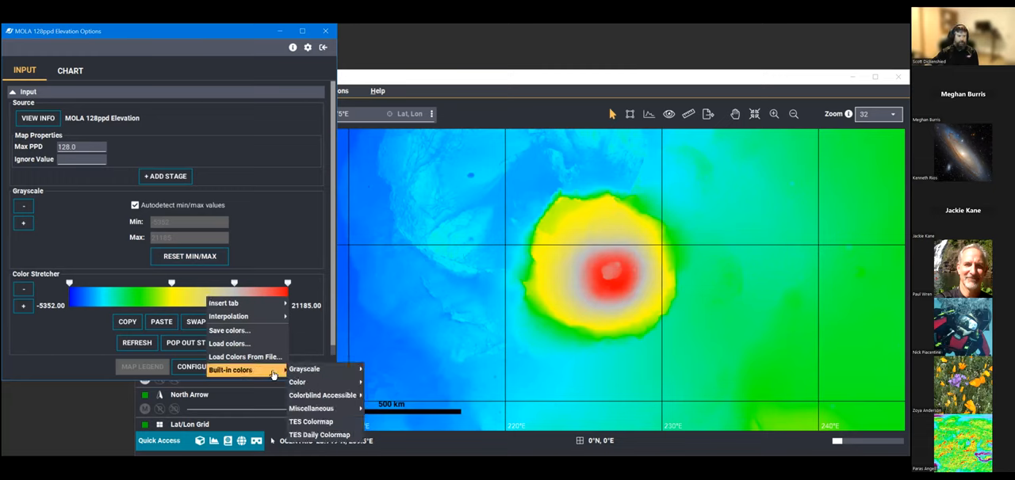
mouse_move(297, 377)
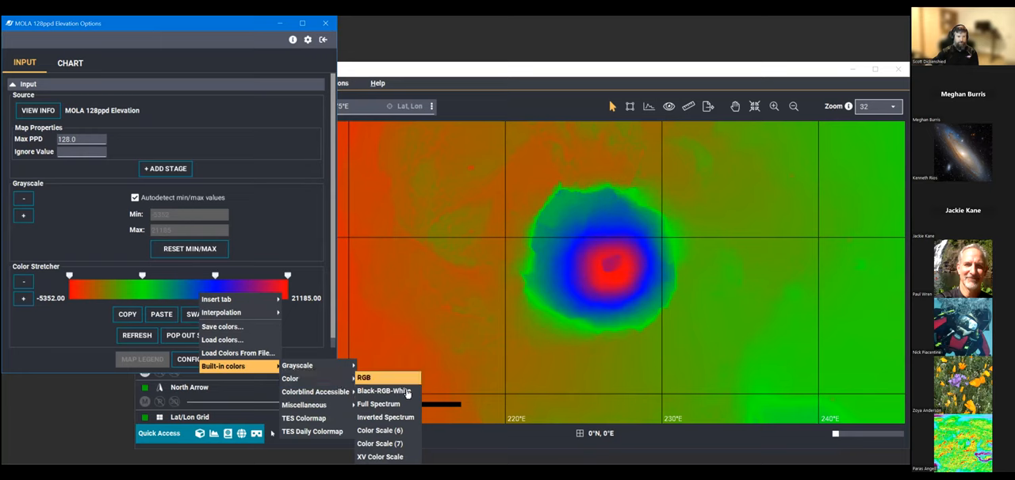
- Apply the built-in Full Spectrum colormap, then bring up the stretcher options again
left_click(387, 390)
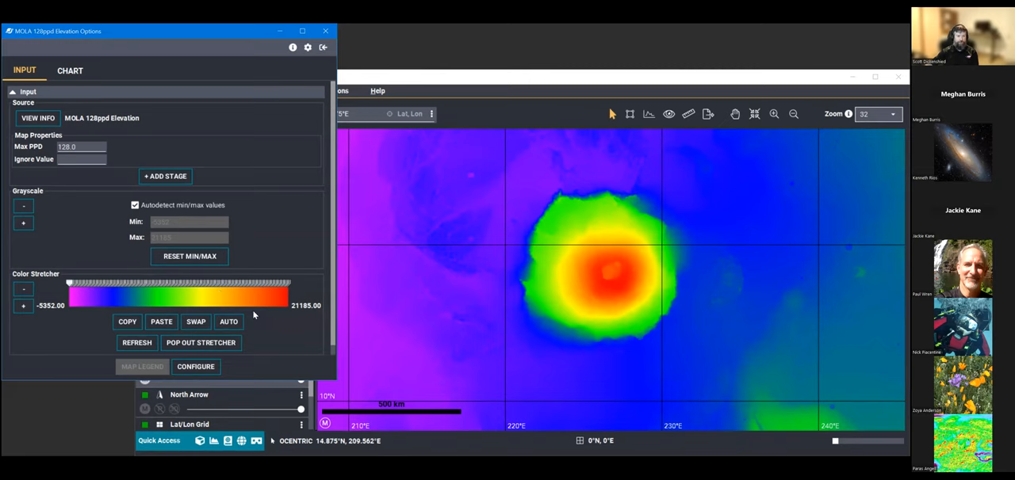
mouse_move(235, 298)
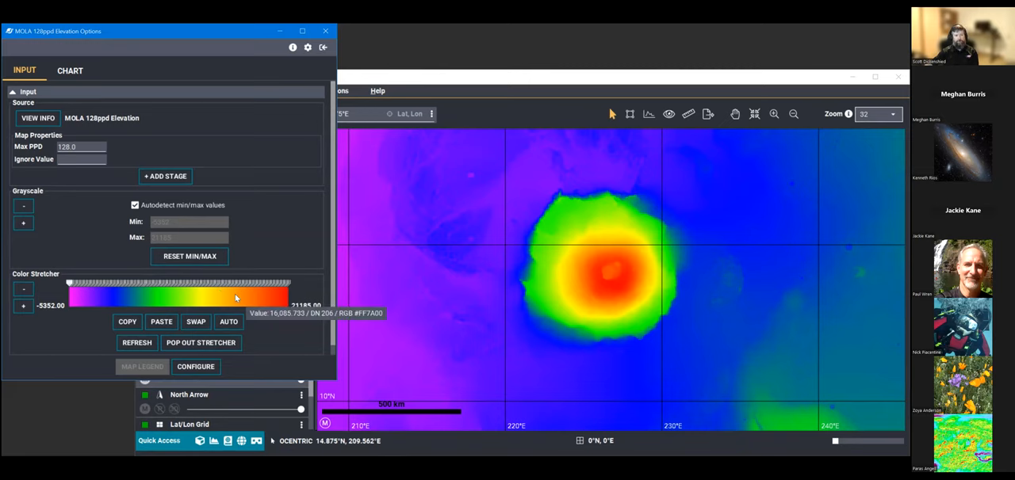
right_click(234, 299)
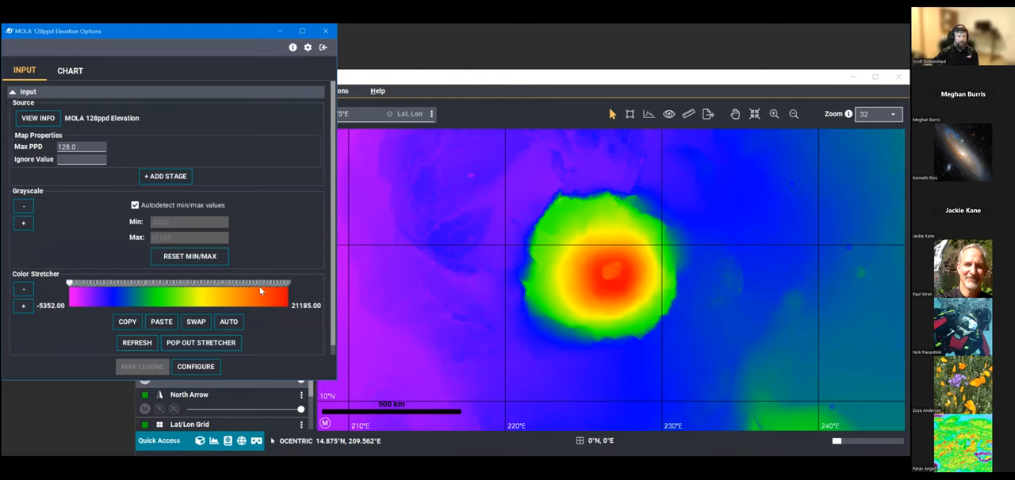
- Show a color stop's options, including deletion and interpolation choices
right_click(261, 292)
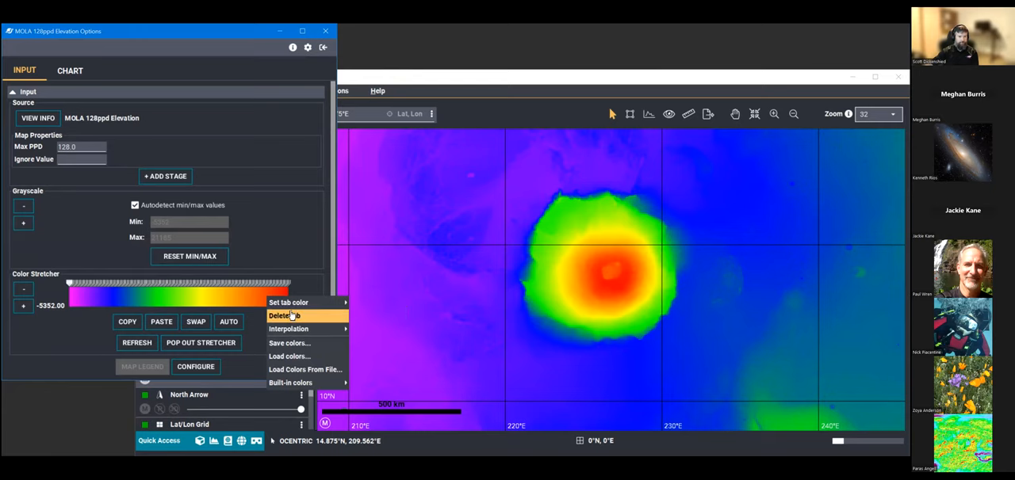
mouse_move(288, 330)
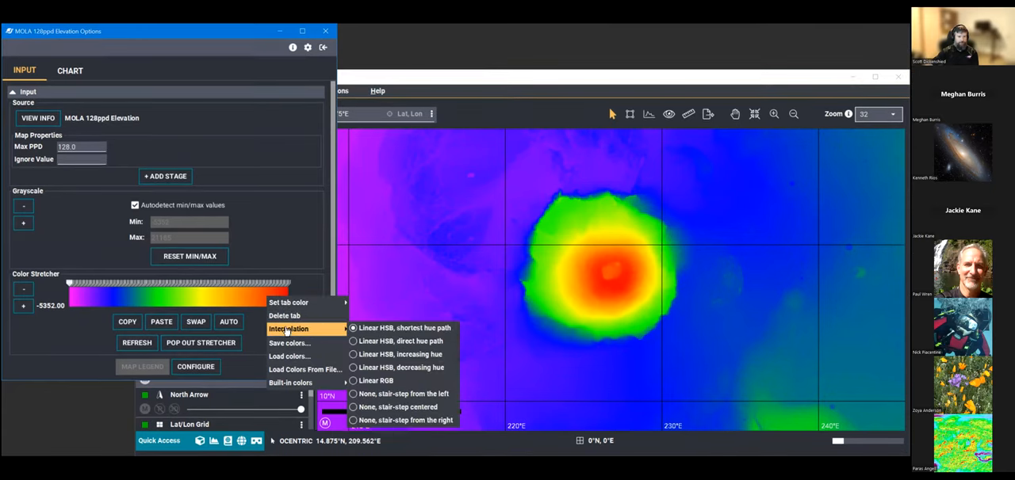
left_click(290, 384)
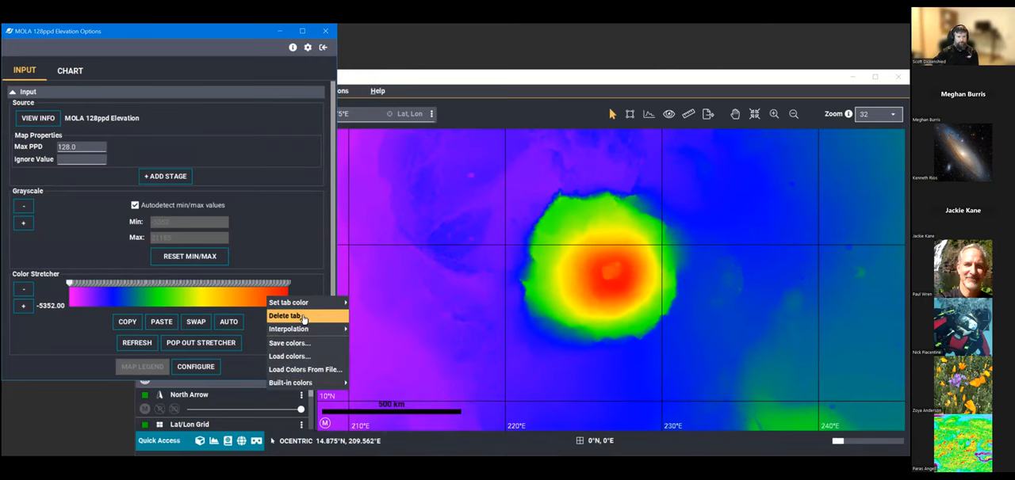
mouse_move(305, 369)
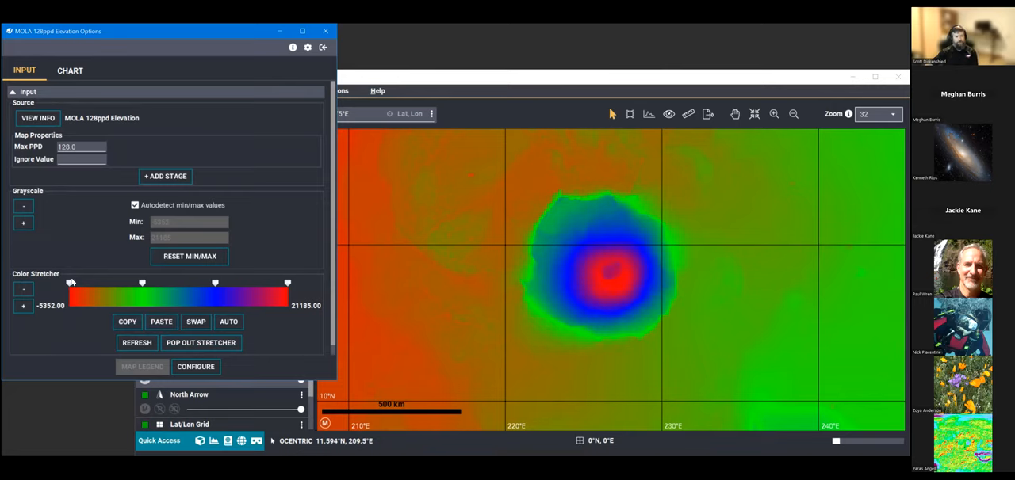
mouse_move(204, 282)
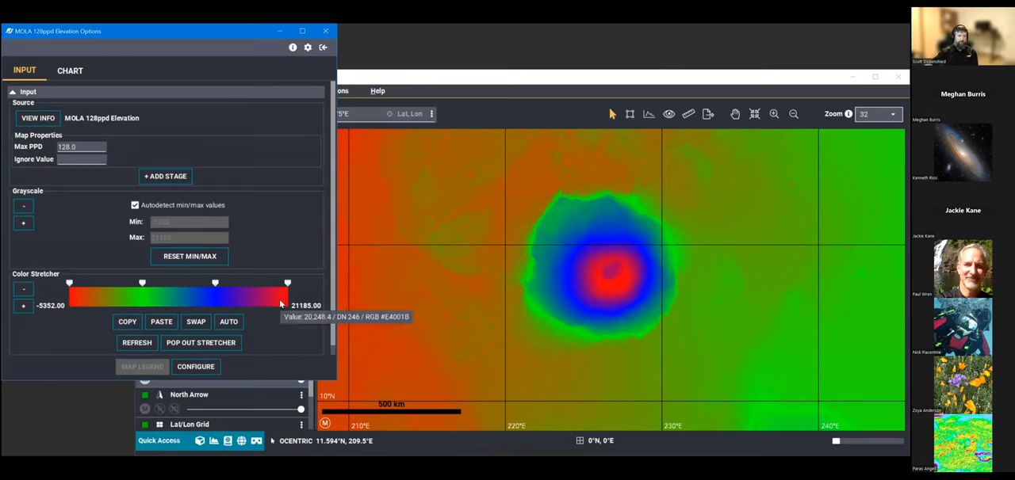
mouse_move(289, 336)
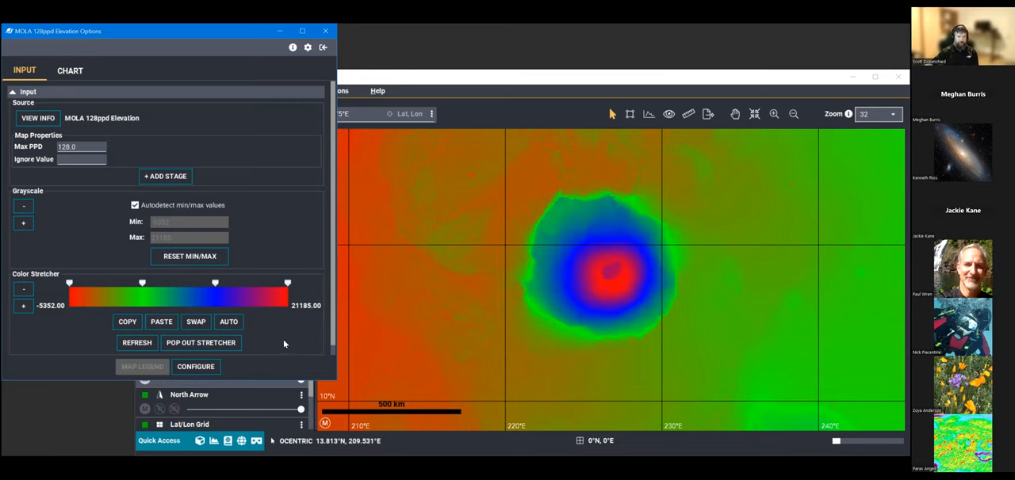
mouse_move(543, 323)
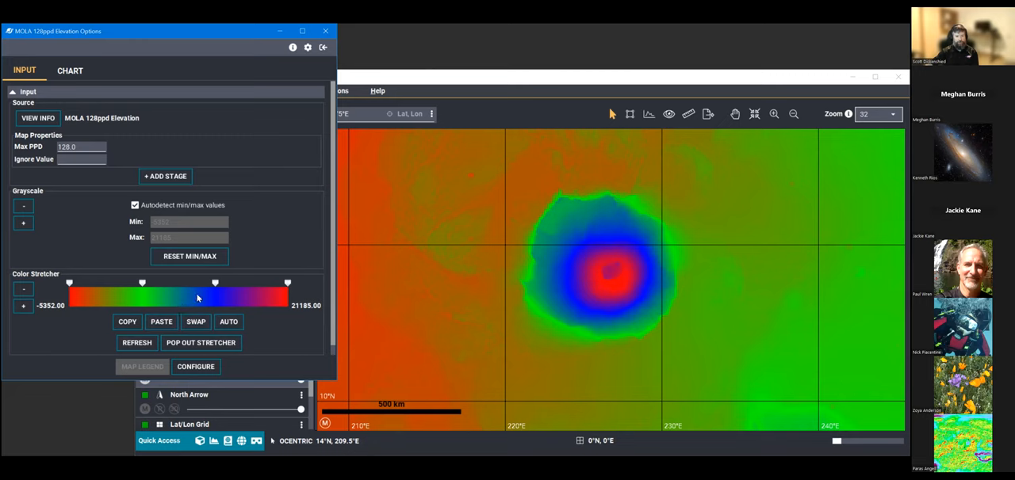
- Show the Interpolation submenu listing HSB, RGB and stepped options
right_click(199, 299)
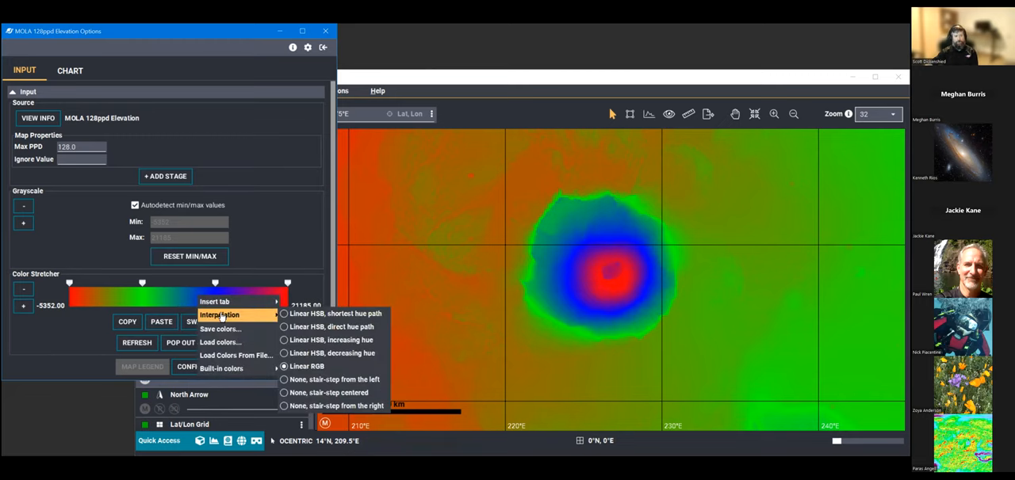
mouse_move(326, 368)
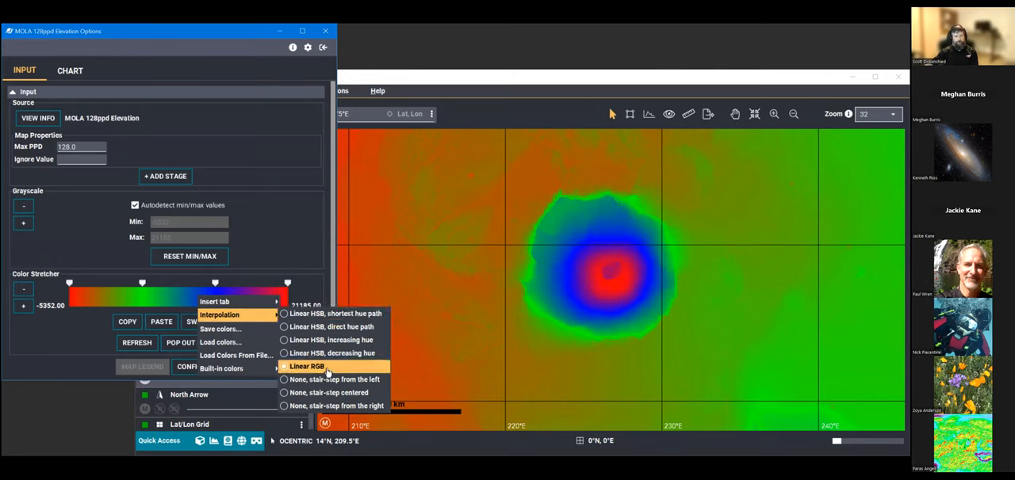
mouse_move(333, 352)
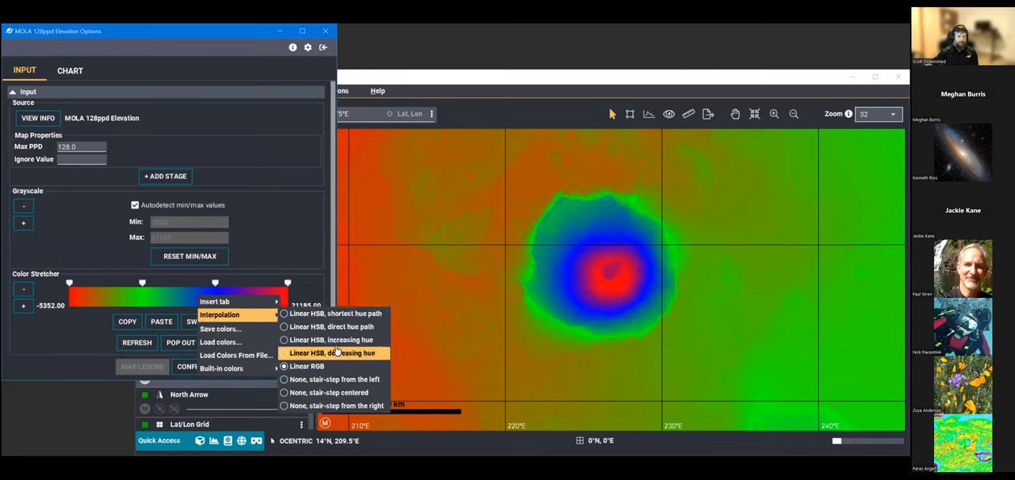
mouse_move(333, 327)
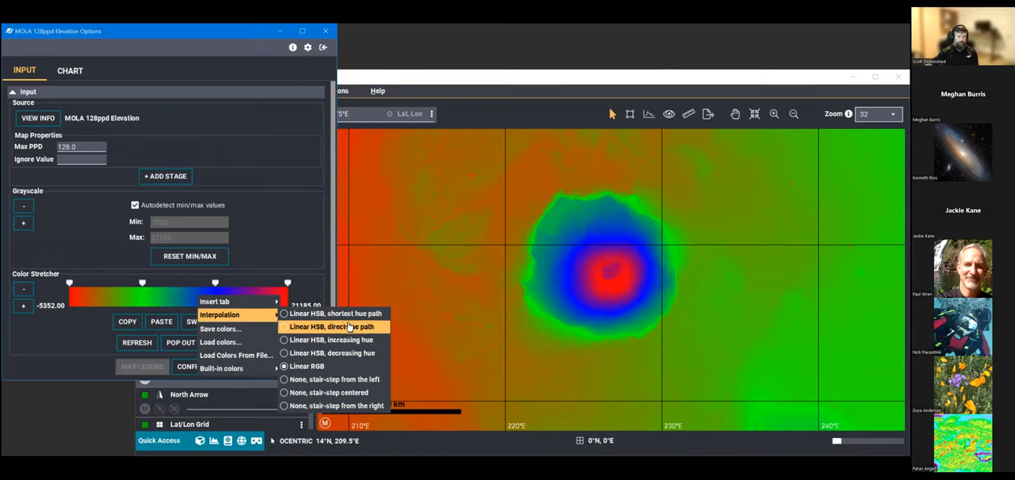
mouse_move(304, 366)
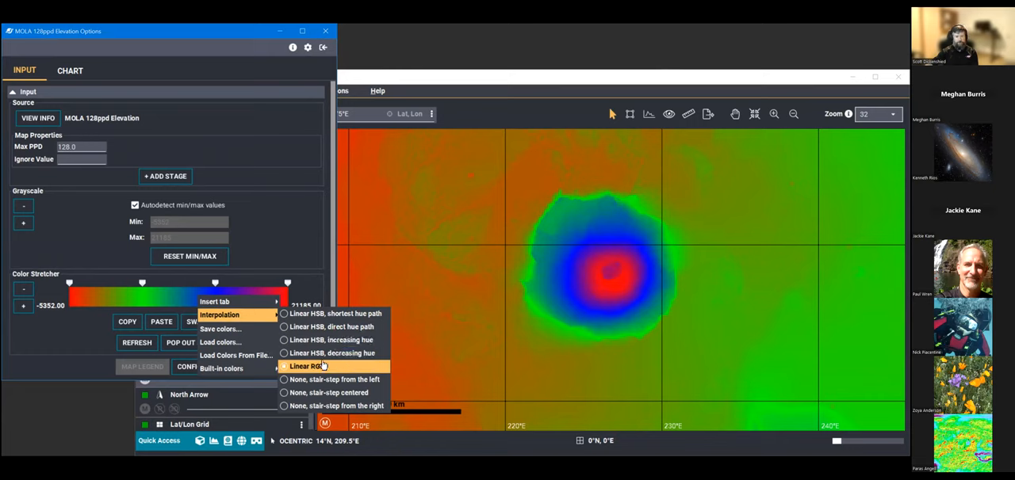
left_click(305, 364)
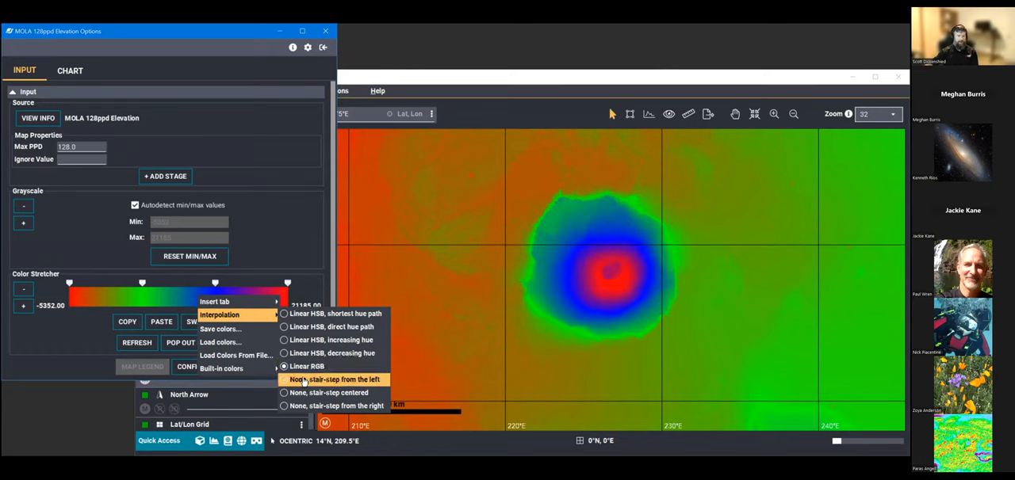
- Set interpolation to None so colours stair-step from the left in flat red, green, blue
left_click(331, 380)
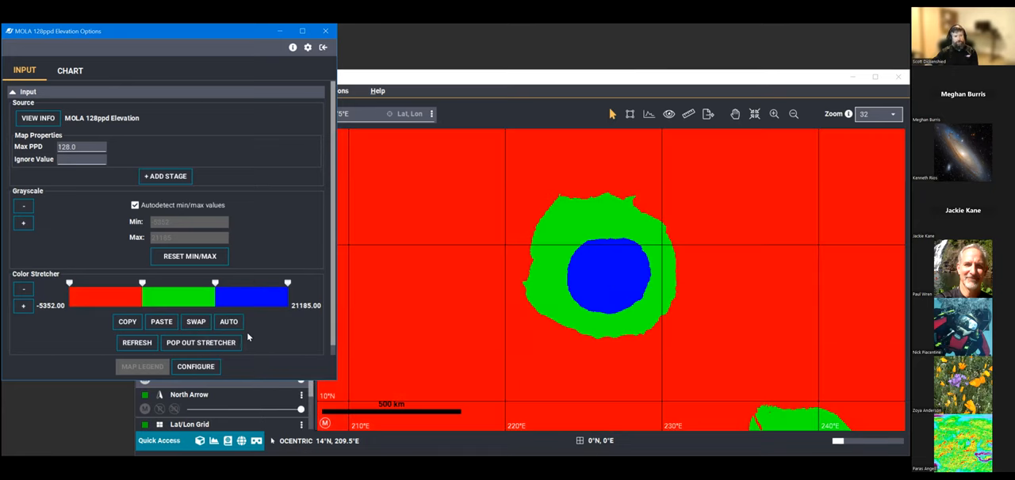
mouse_move(76, 301)
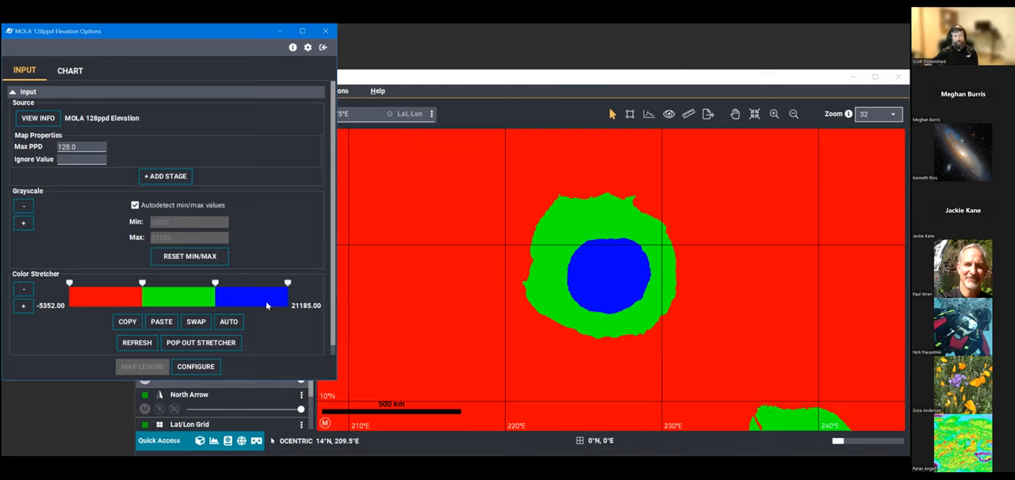
mouse_move(444, 263)
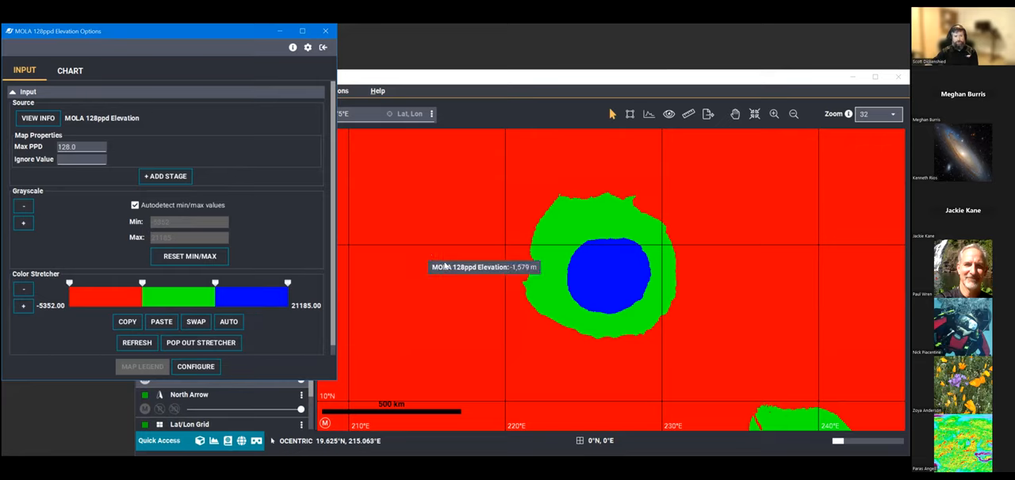
mouse_move(685, 396)
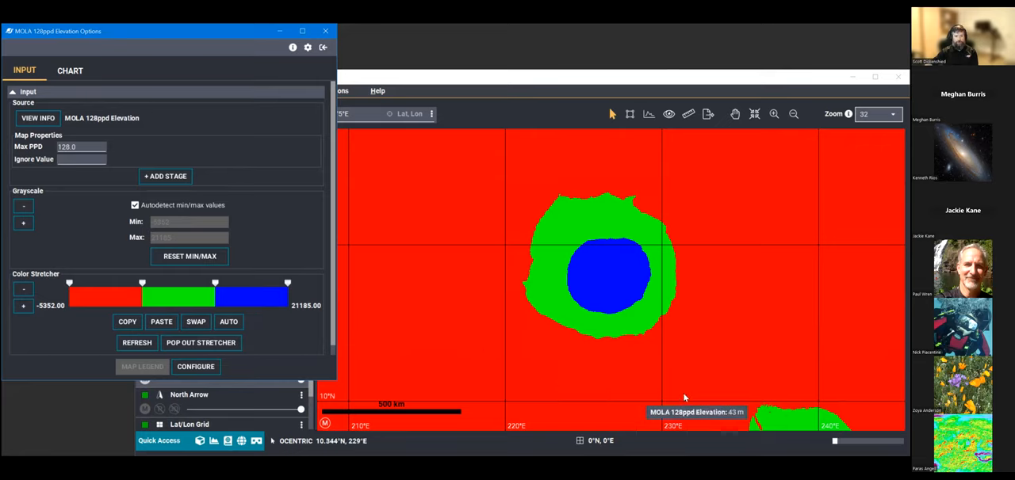
mouse_move(743, 277)
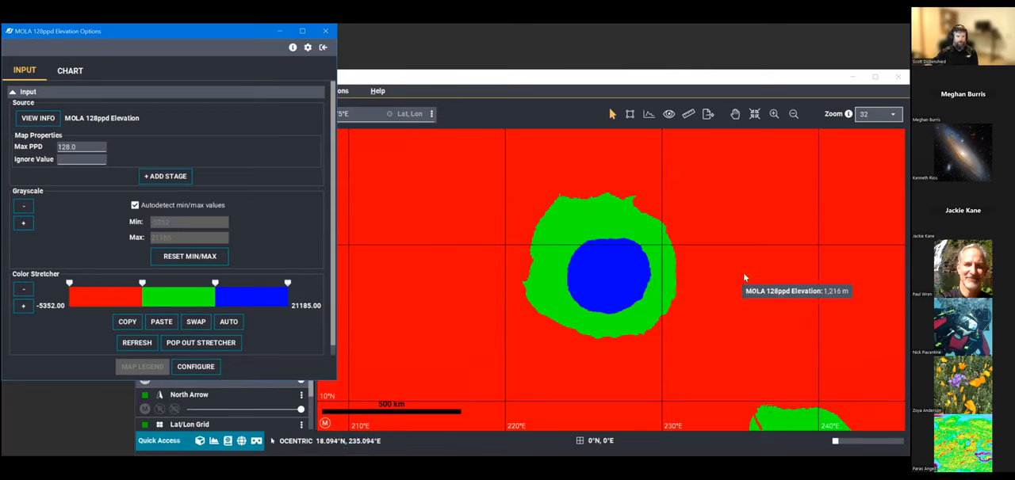
mouse_move(378, 371)
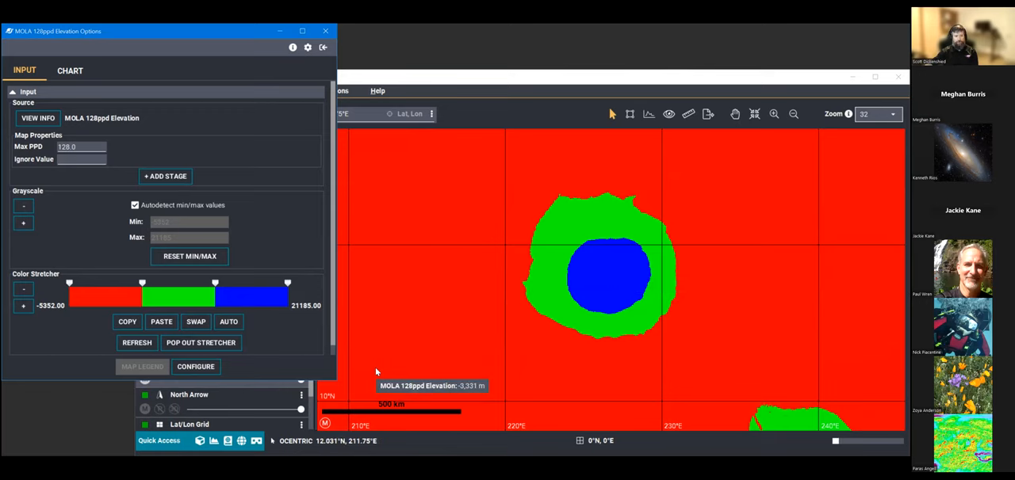
mouse_move(587, 285)
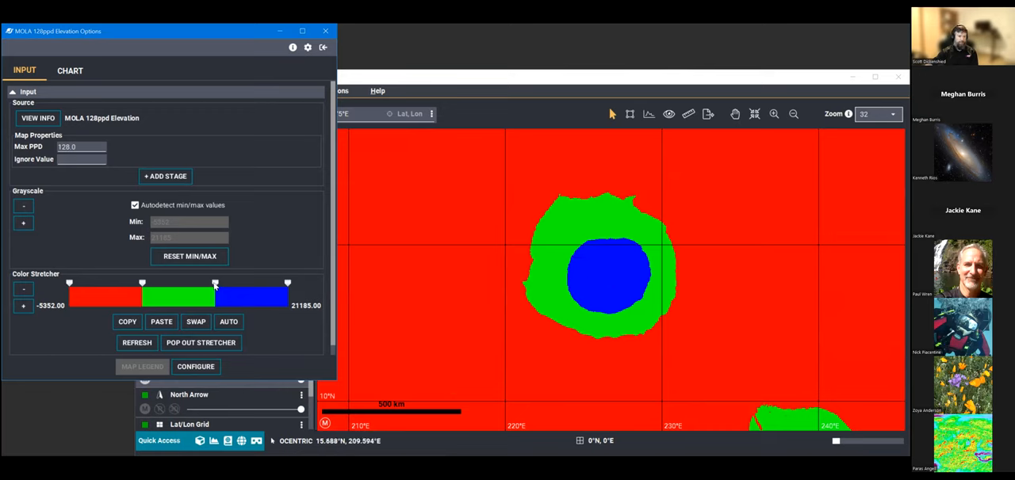
mouse_move(200, 282)
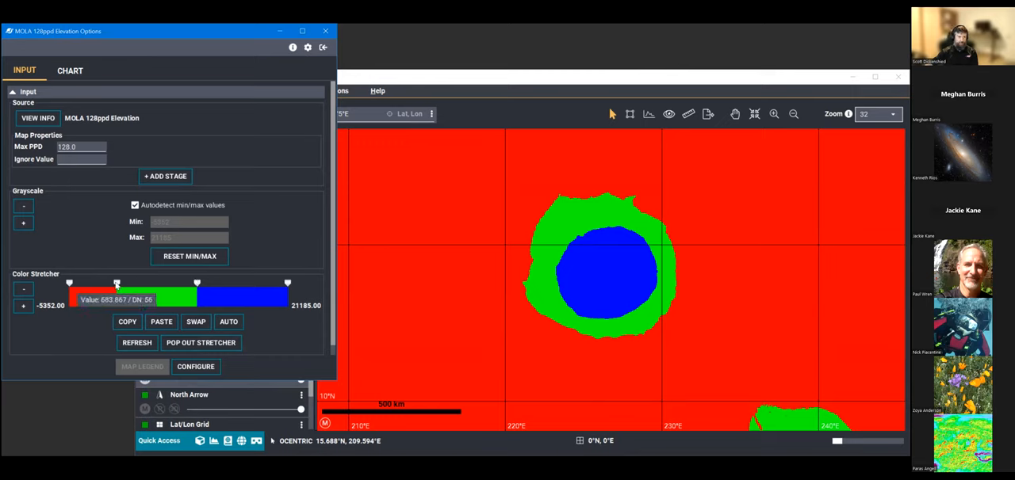
- Drag the second stretcher marker left to lower the red-green threshold
left_click_drag(118, 283, 111, 282)
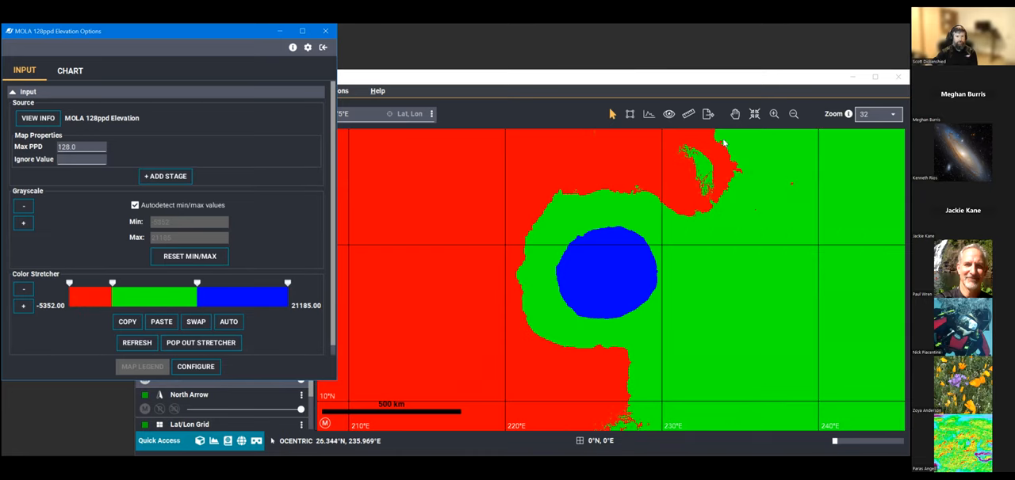
mouse_move(565, 375)
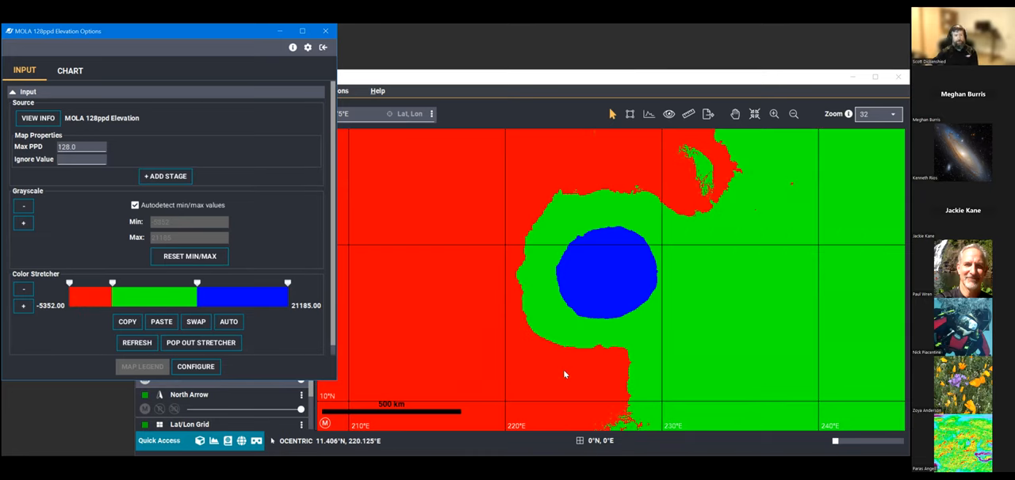
mouse_move(444, 370)
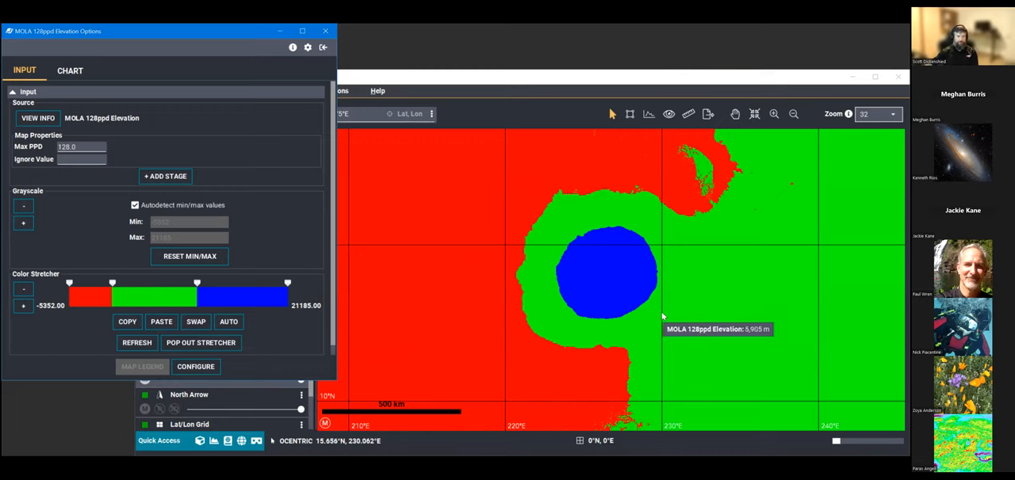
mouse_move(716, 276)
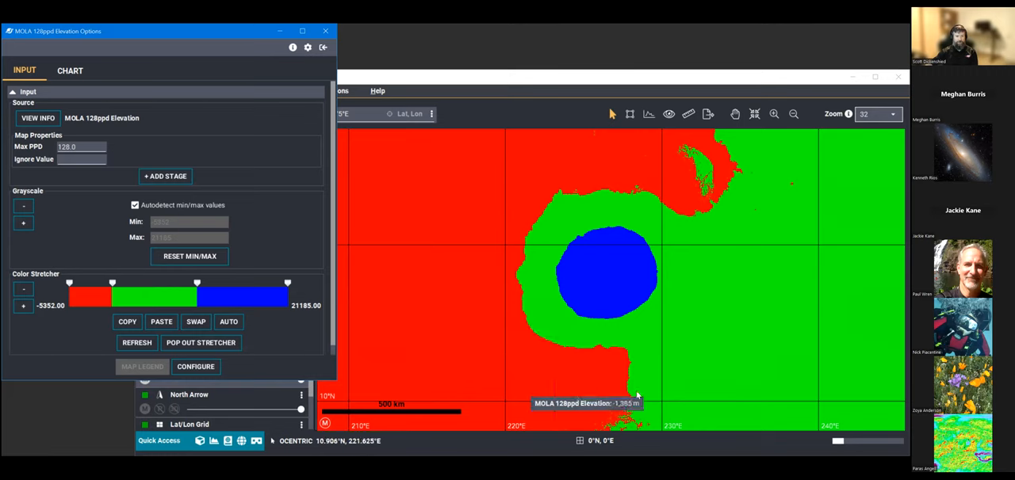
mouse_move(612, 247)
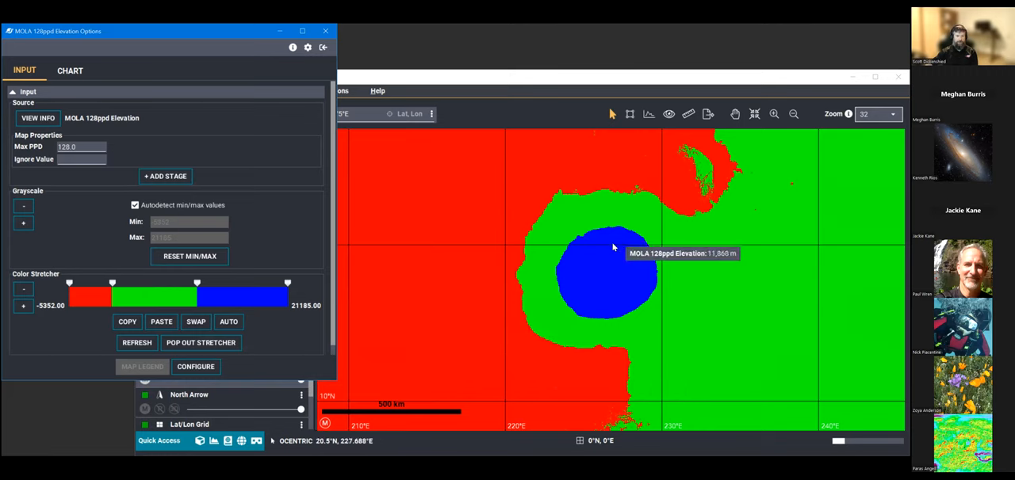
mouse_move(442, 342)
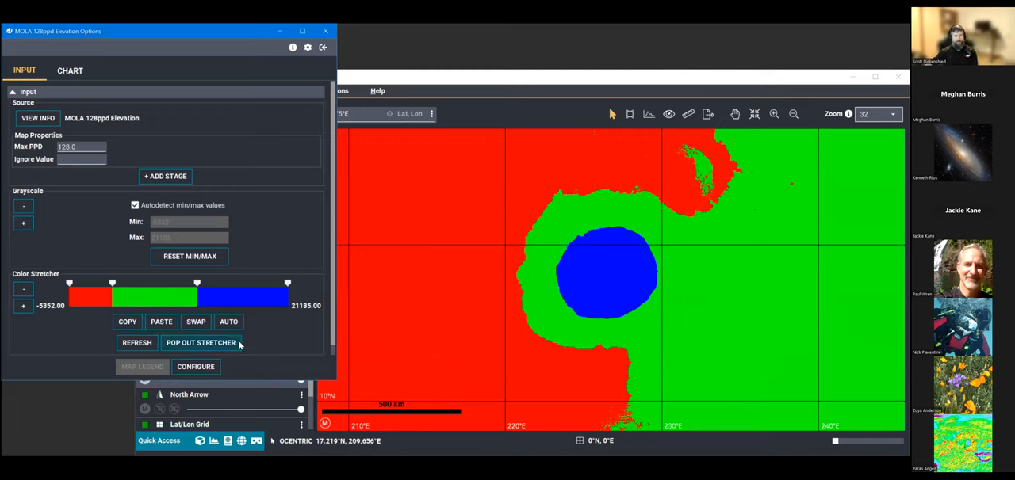
mouse_move(283, 346)
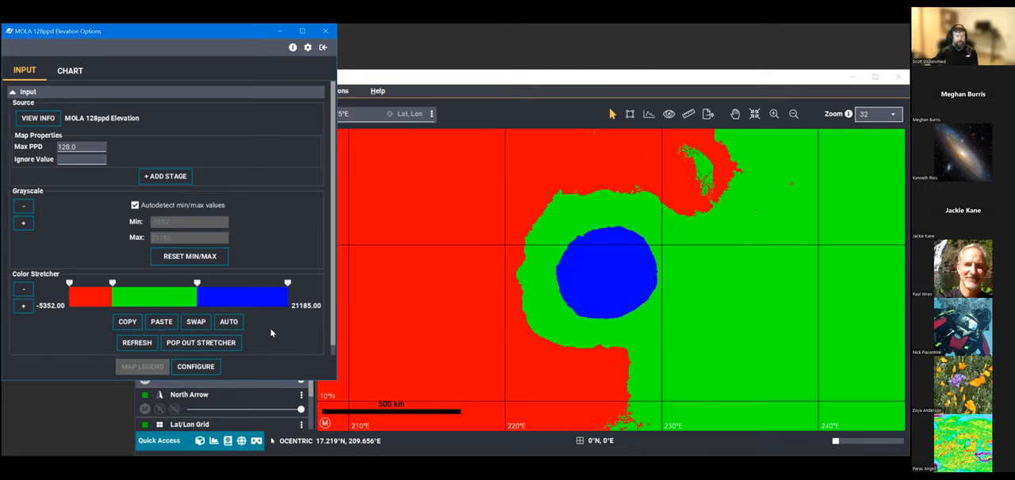
mouse_move(631, 209)
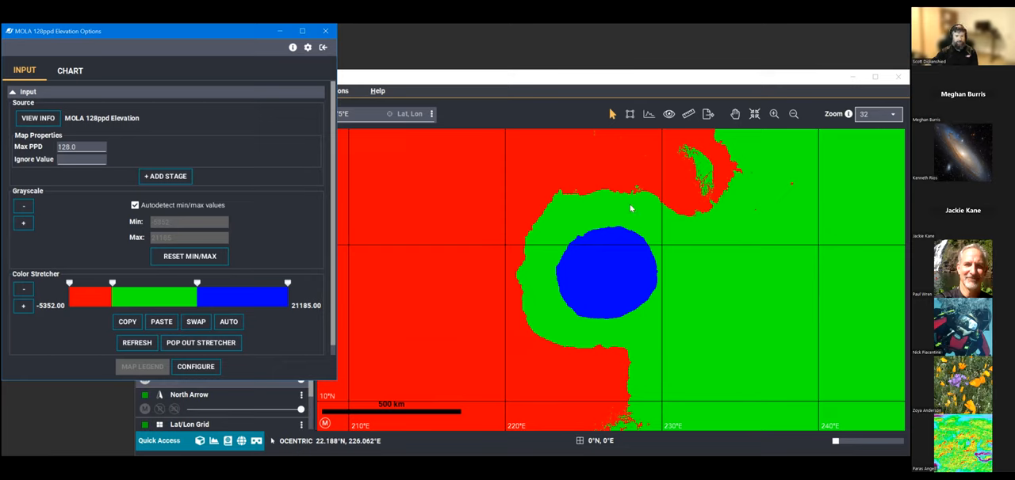
mouse_move(733, 270)
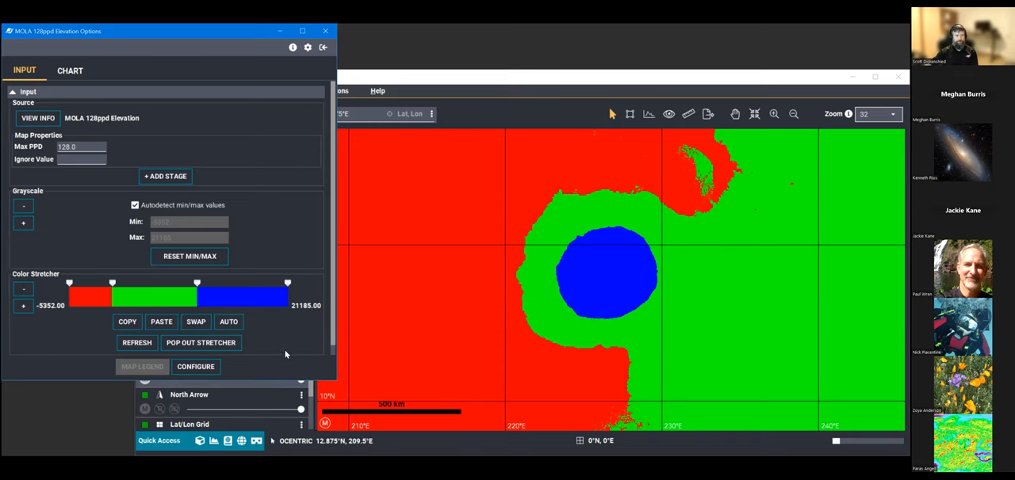
mouse_move(254, 339)
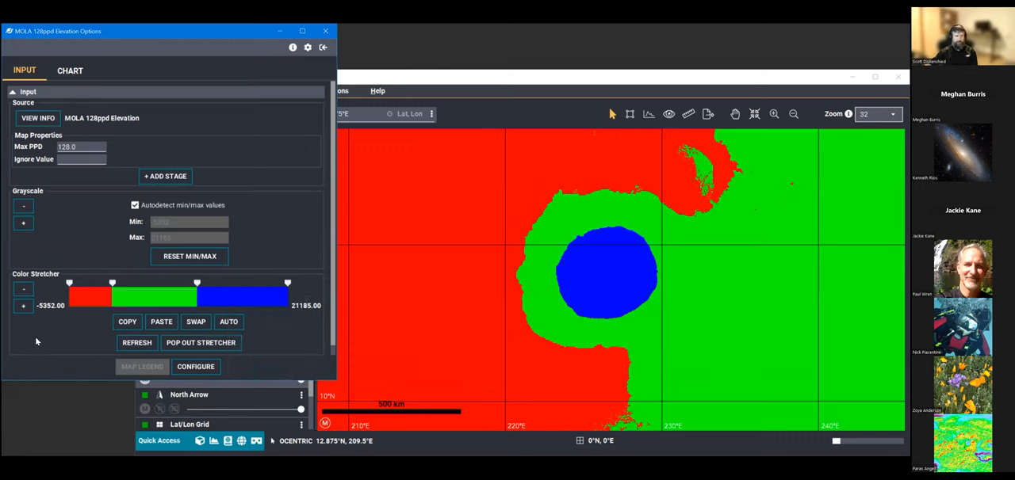
- Bring up the Color Stretcher options menu to reach the built-in RGB preset
right_click(246, 298)
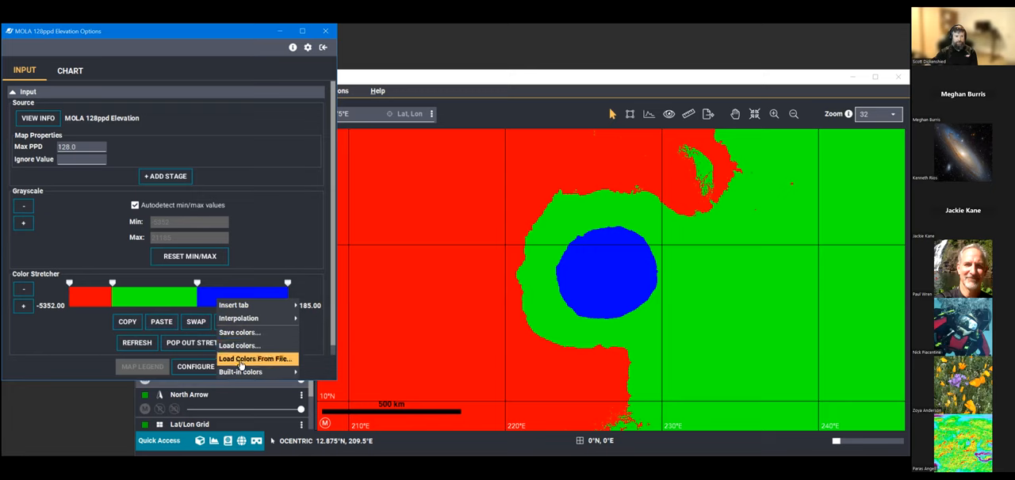
mouse_move(238, 333)
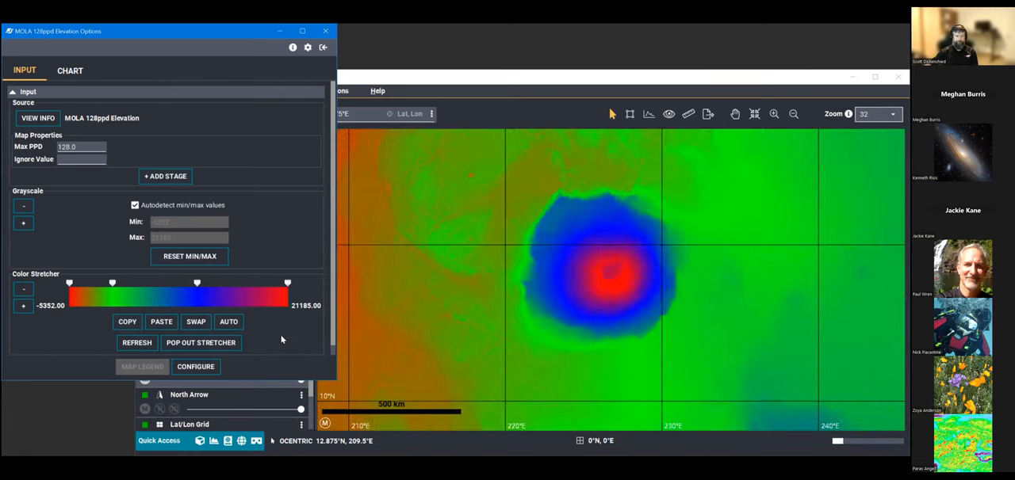
mouse_move(263, 339)
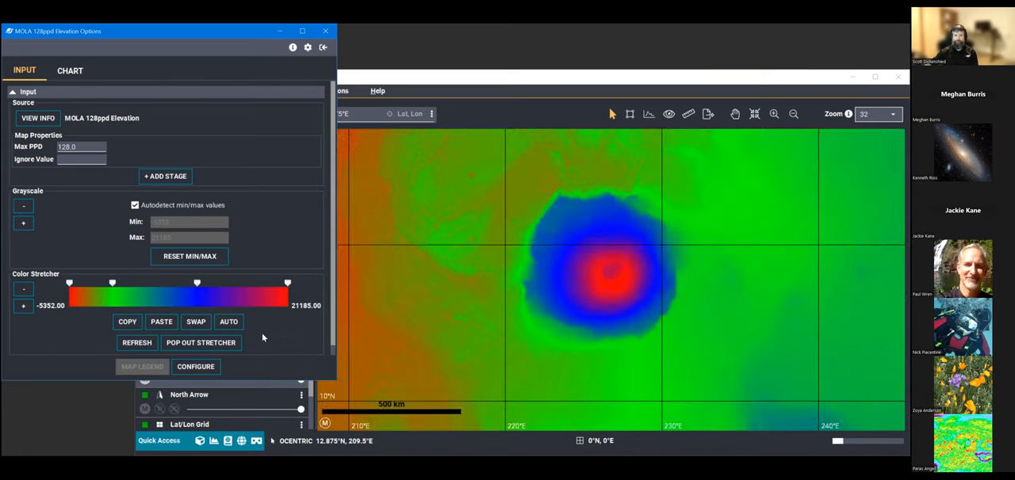